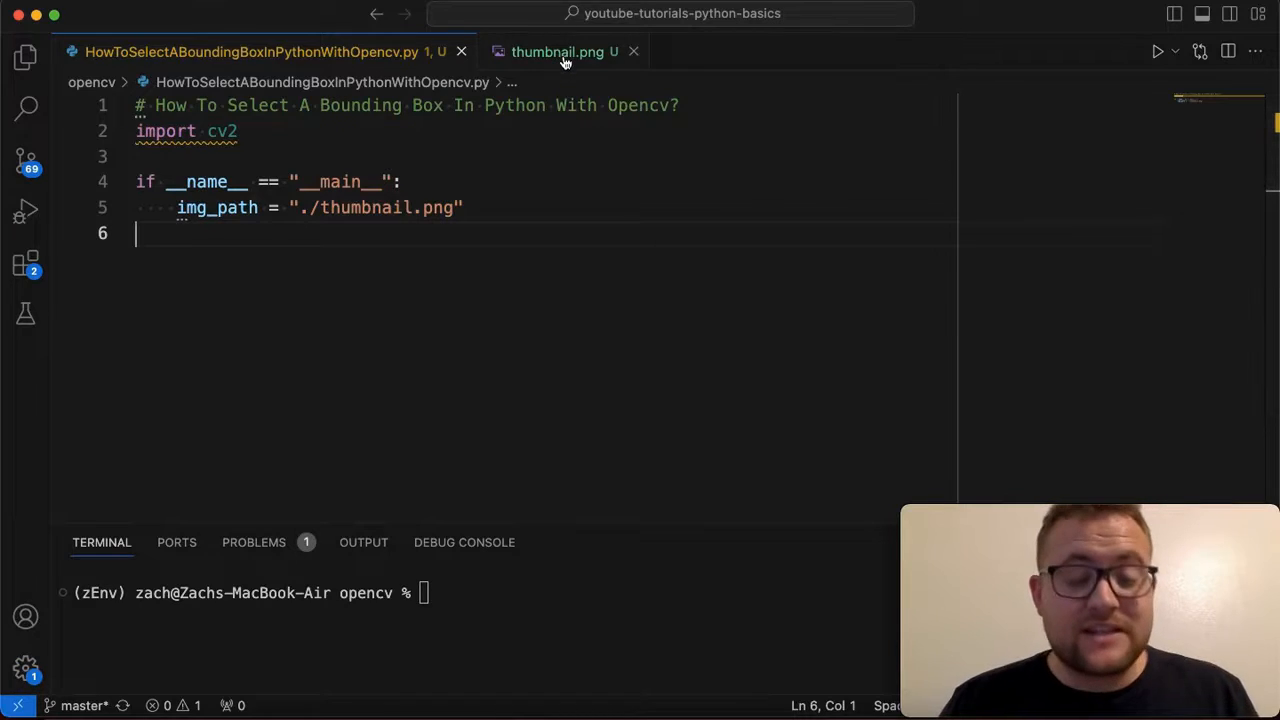
# - Preview thumbnail.png, the image the script will load
pyautogui.click(556, 52)
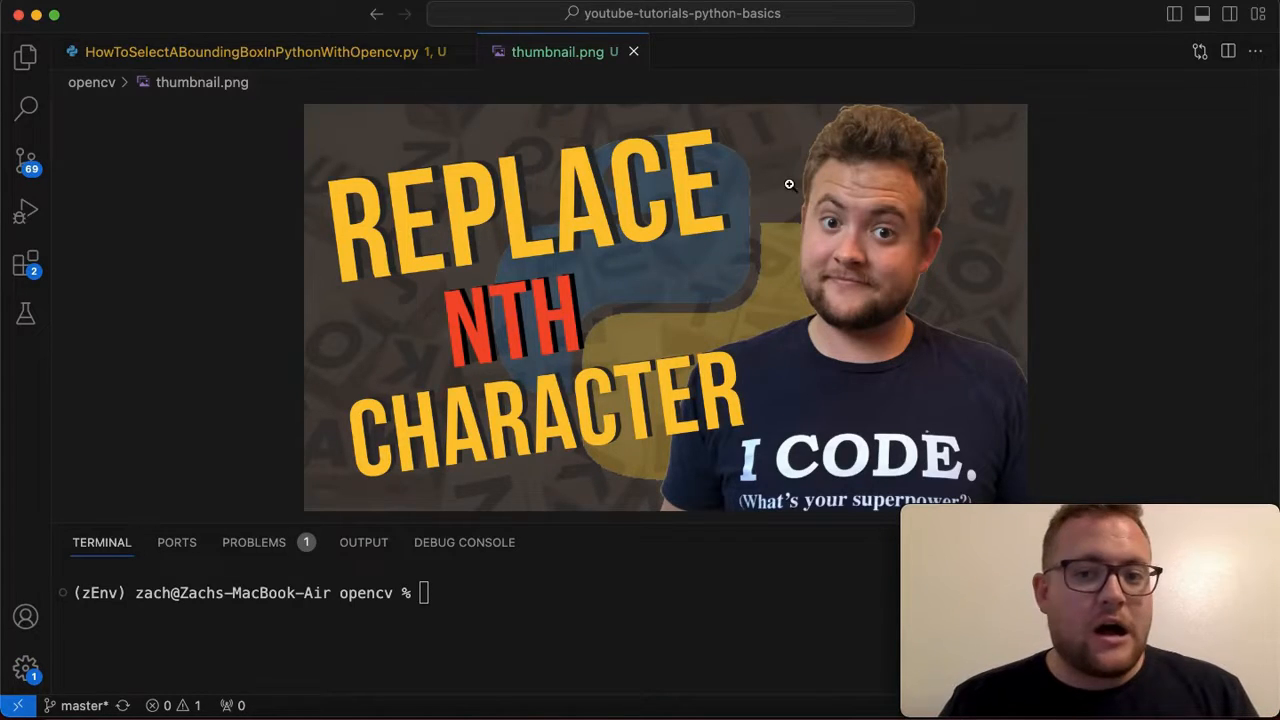
pyautogui.moveTo(880, 164)
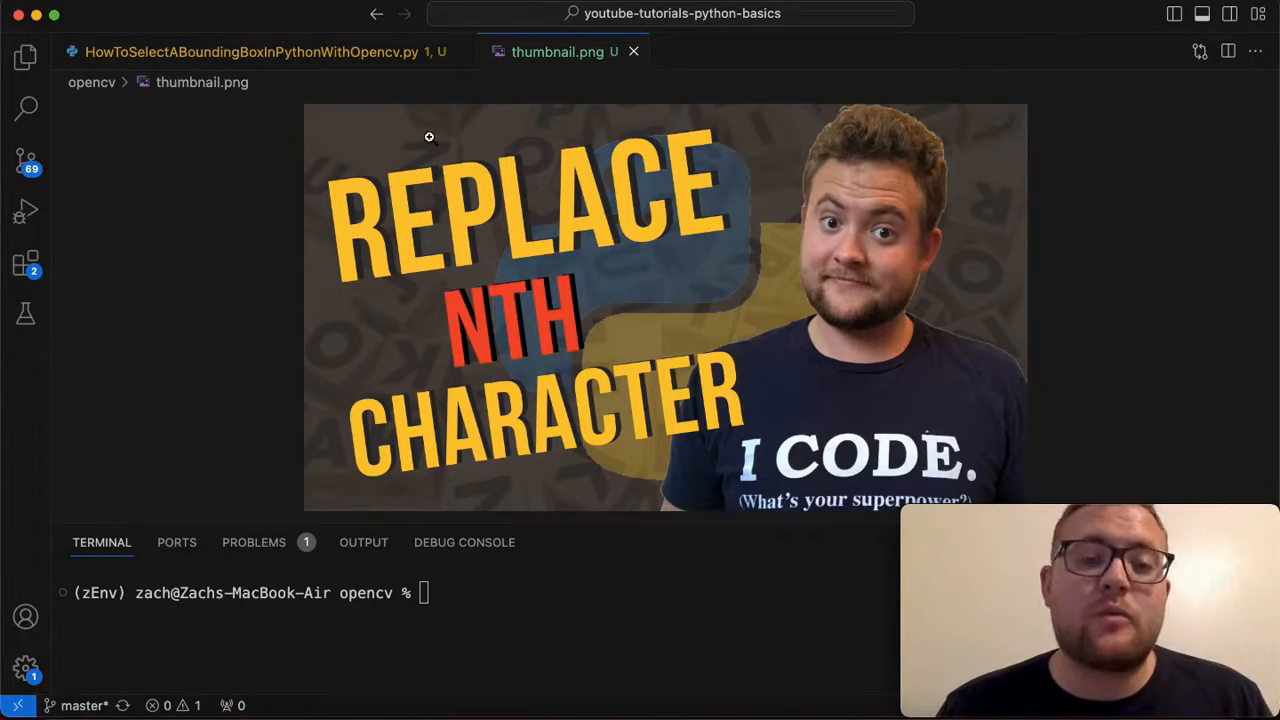
pyautogui.moveTo(348, 96)
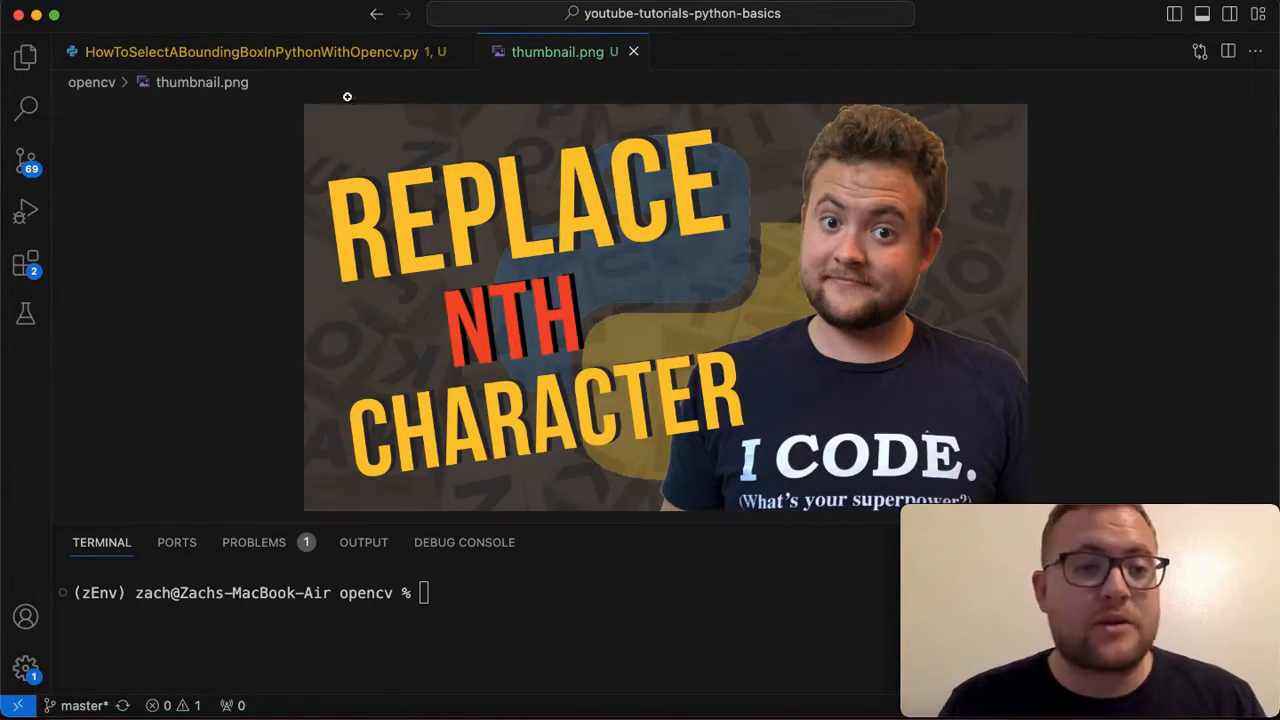
# - Add img = cv2.imread(img_path) and print(img) below img_path in the script
pyautogui.click(256, 52)
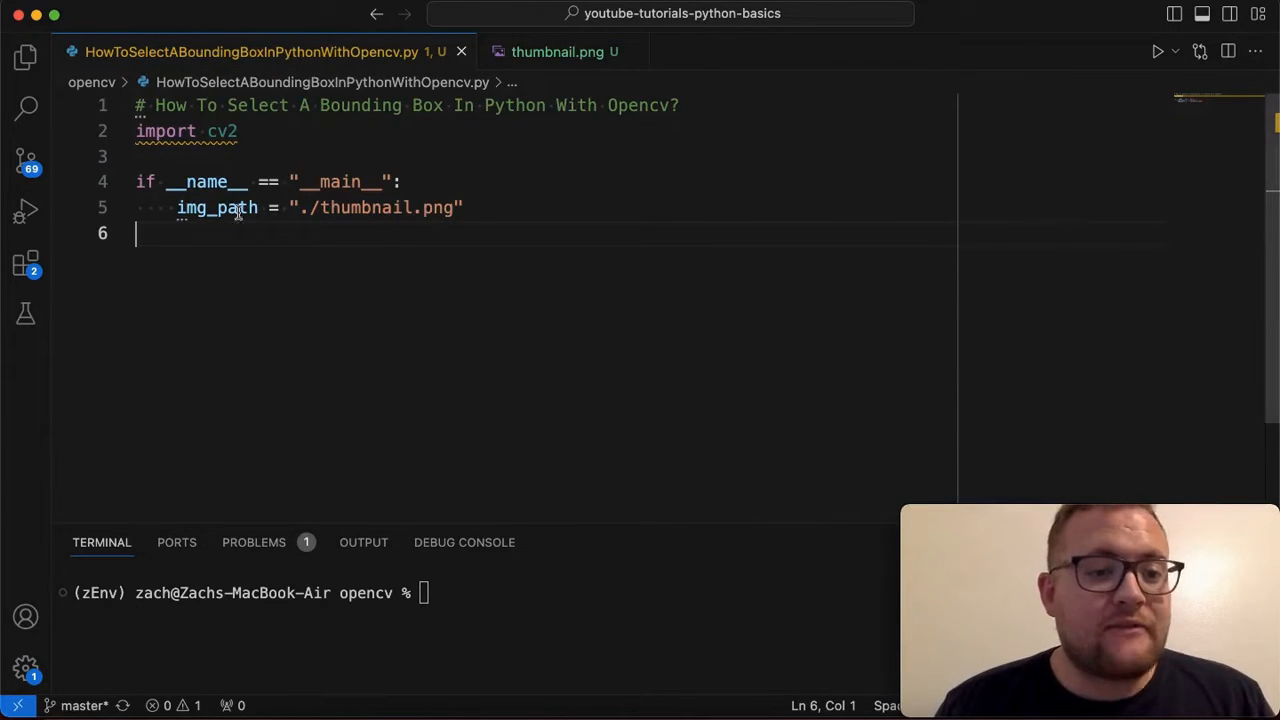
pyautogui.moveTo(216, 132)
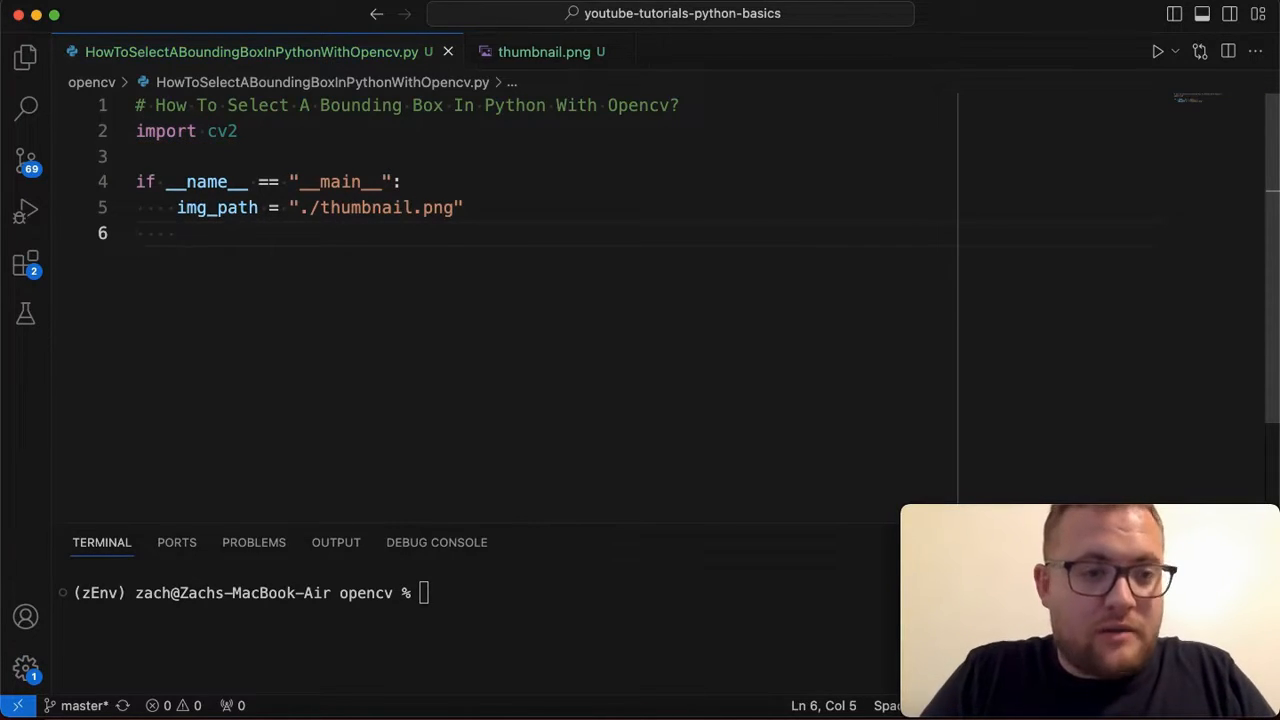
pyautogui.write('img =')
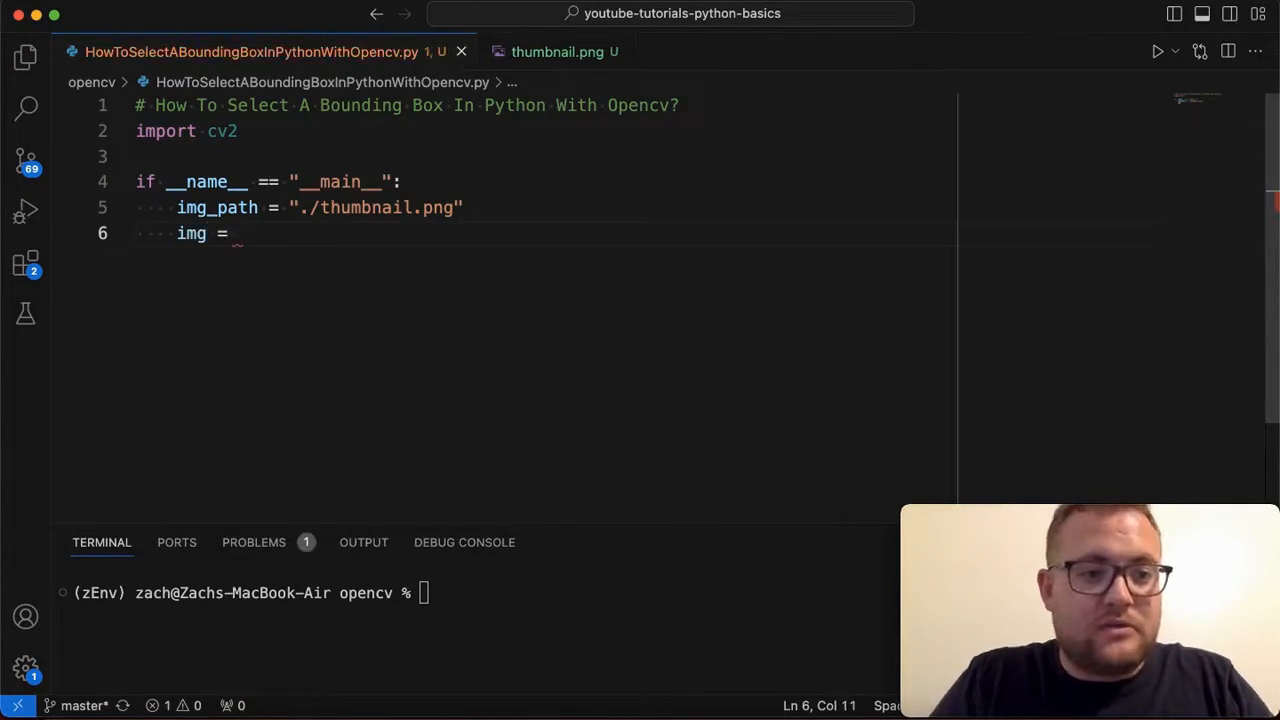
pyautogui.write('cv2.im')
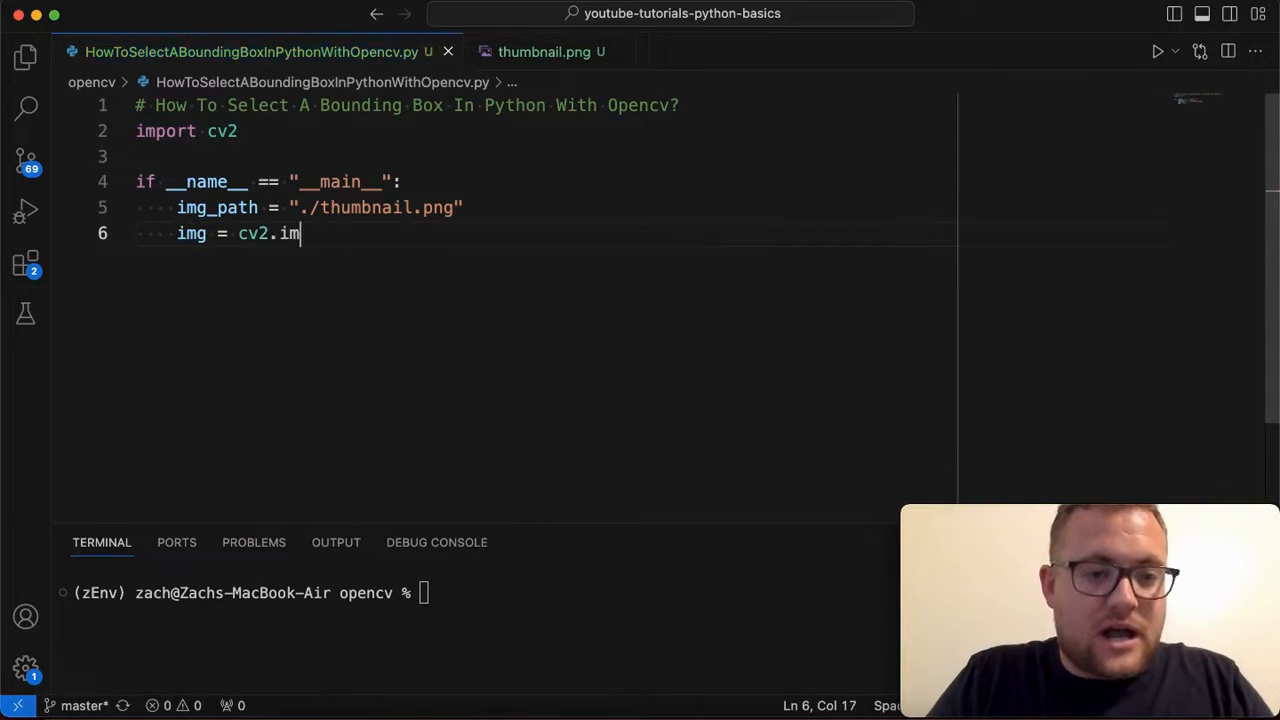
pyautogui.write('read(img_path')
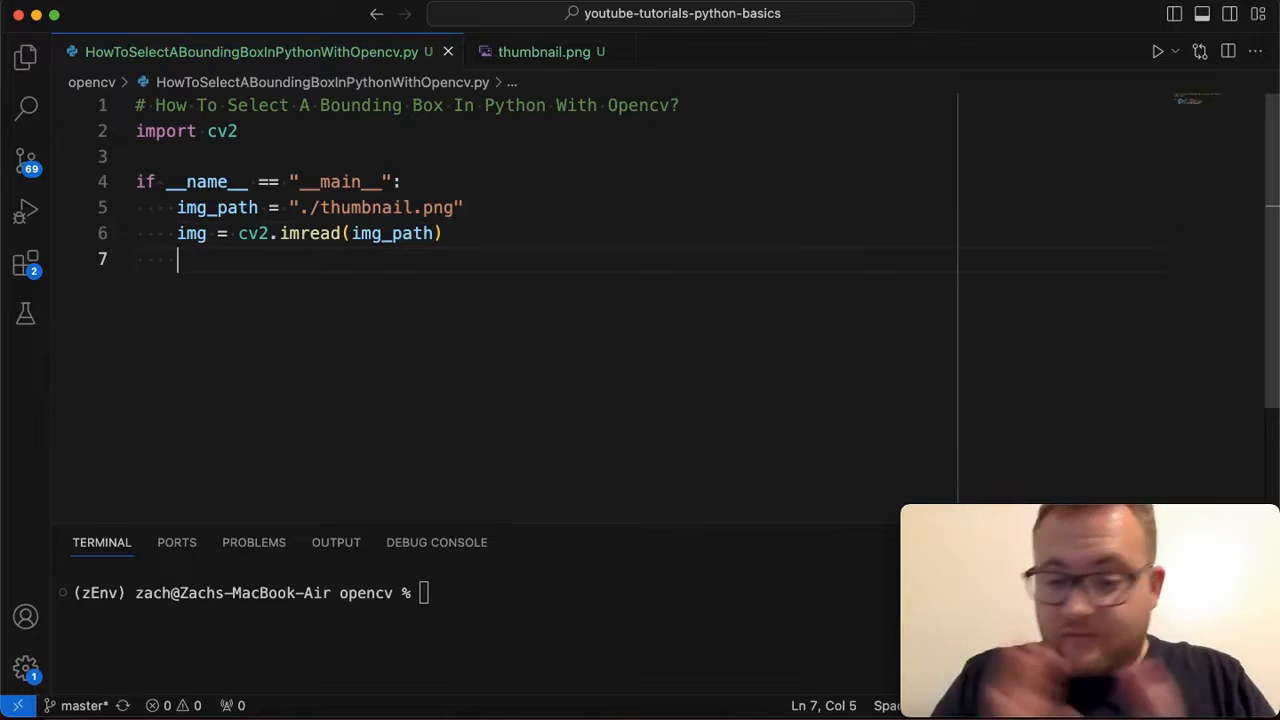
pyautogui.write('pri')
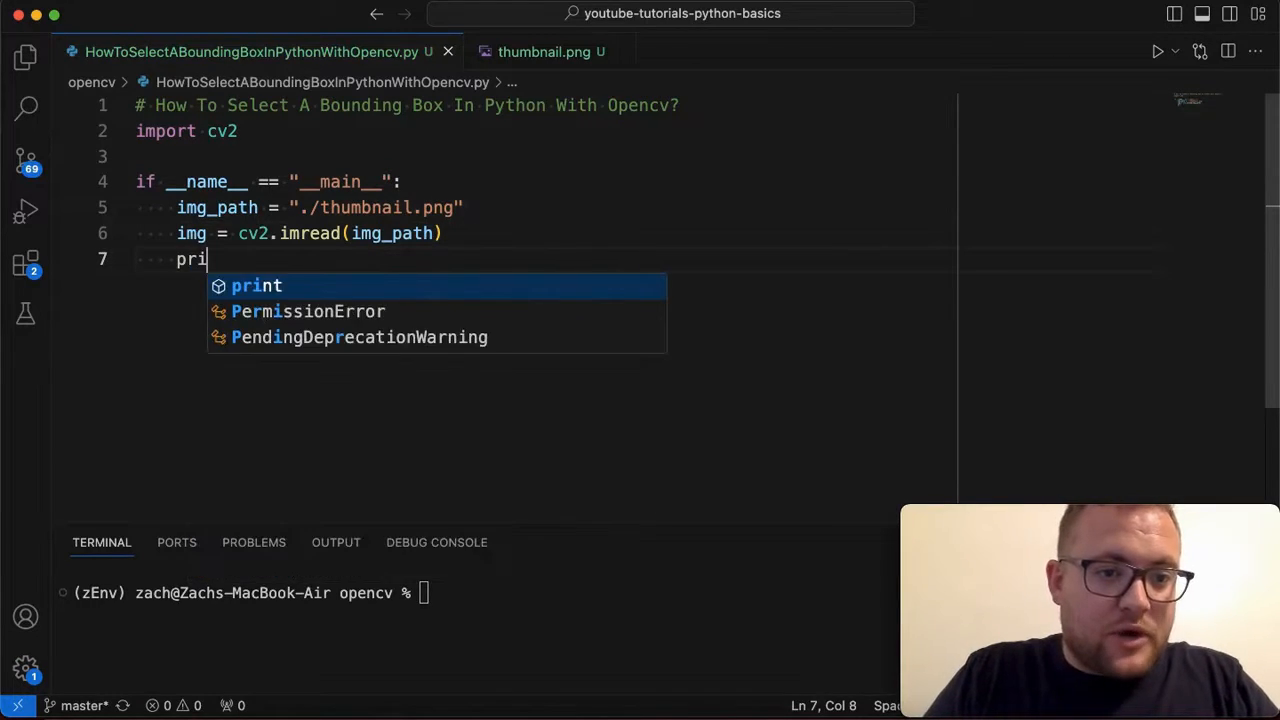
pyautogui.write('nt(img)')
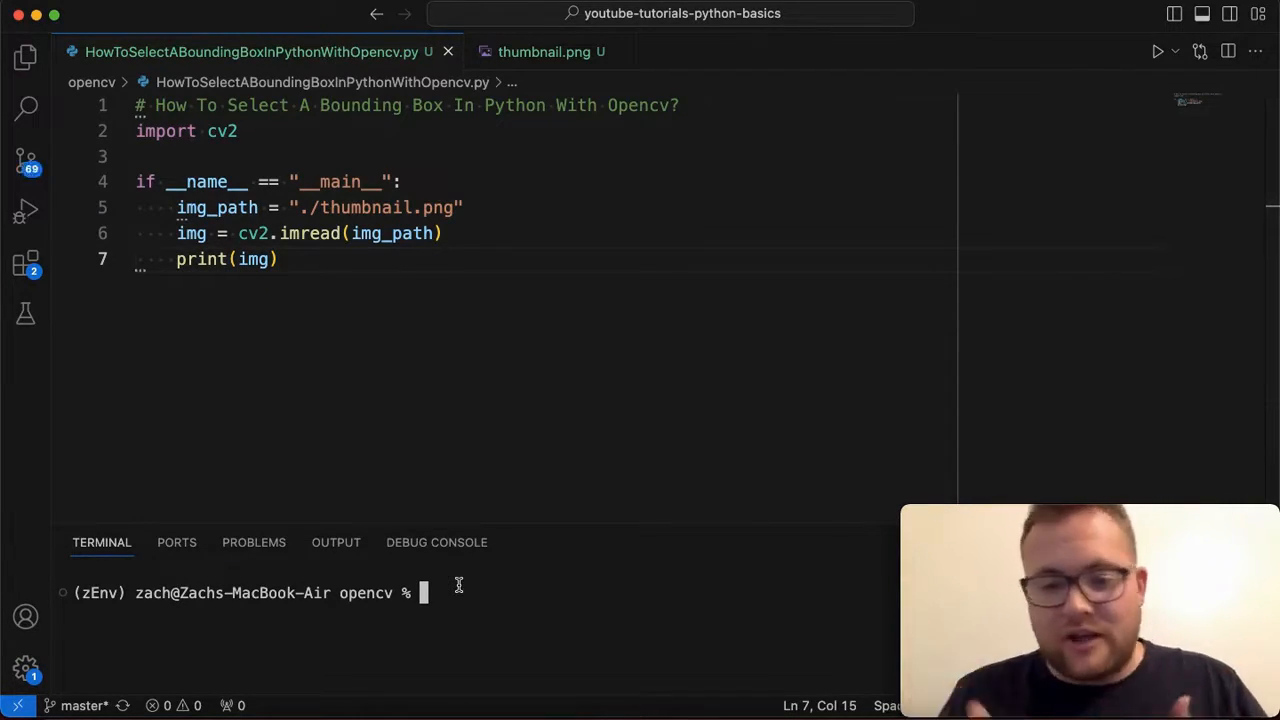
# - Run HowToSelectABoundingBoxInPythonWithOpencv.py in the terminal to print the image's pixel array
pyautogui.write('python HowToSelectABoundingBoxInPythonWithOpencv.py')
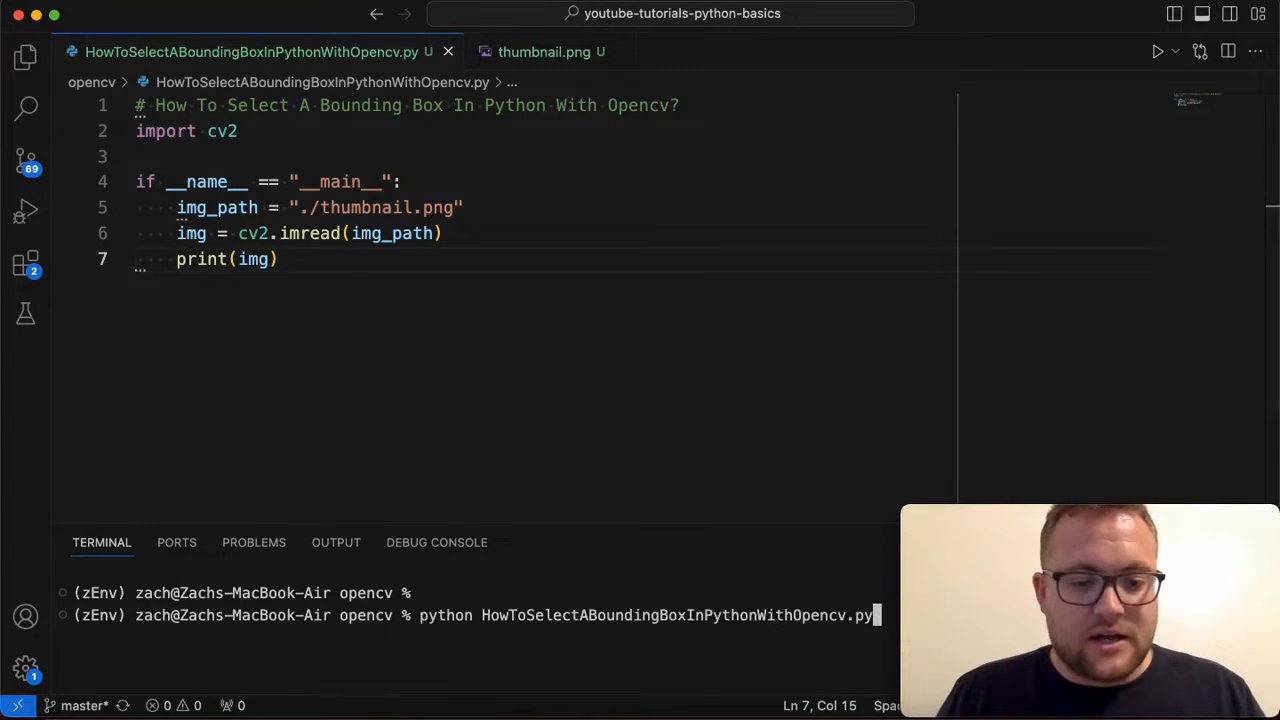
pyautogui.press('enter')
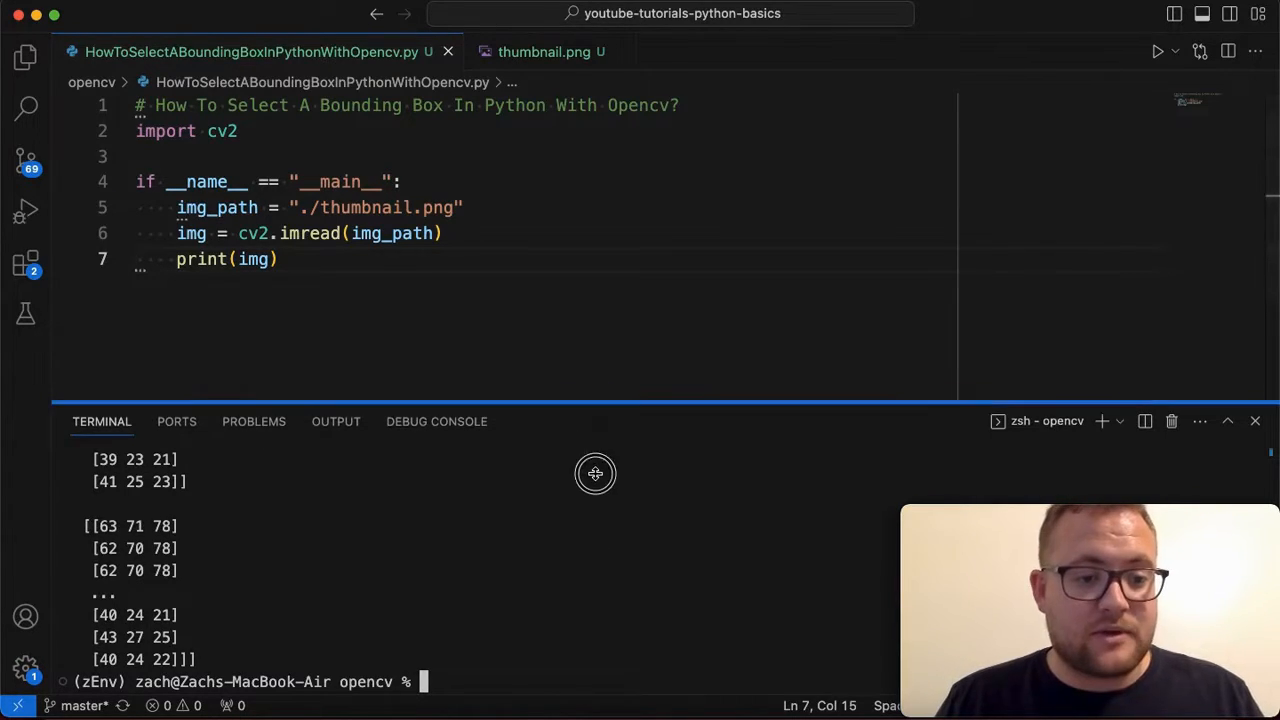
pyautogui.moveTo(596, 472); pyautogui.dragTo(596, 496)
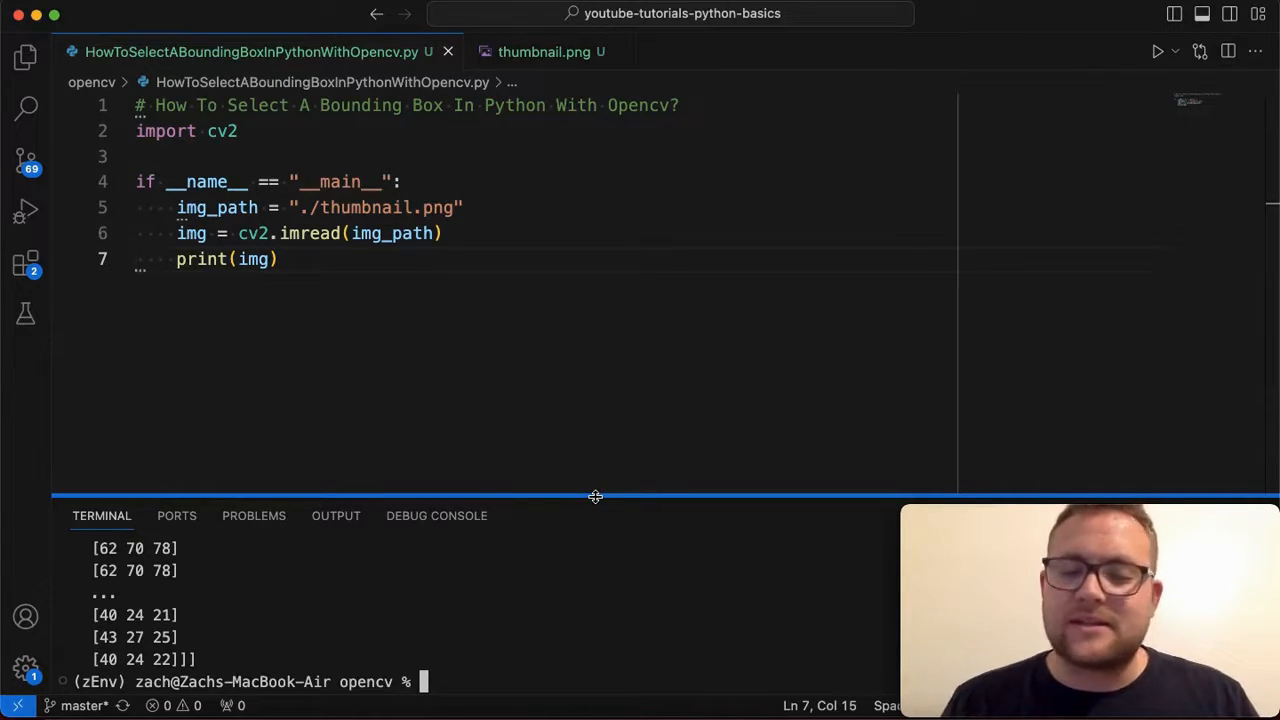
pyautogui.moveTo(628, 356)
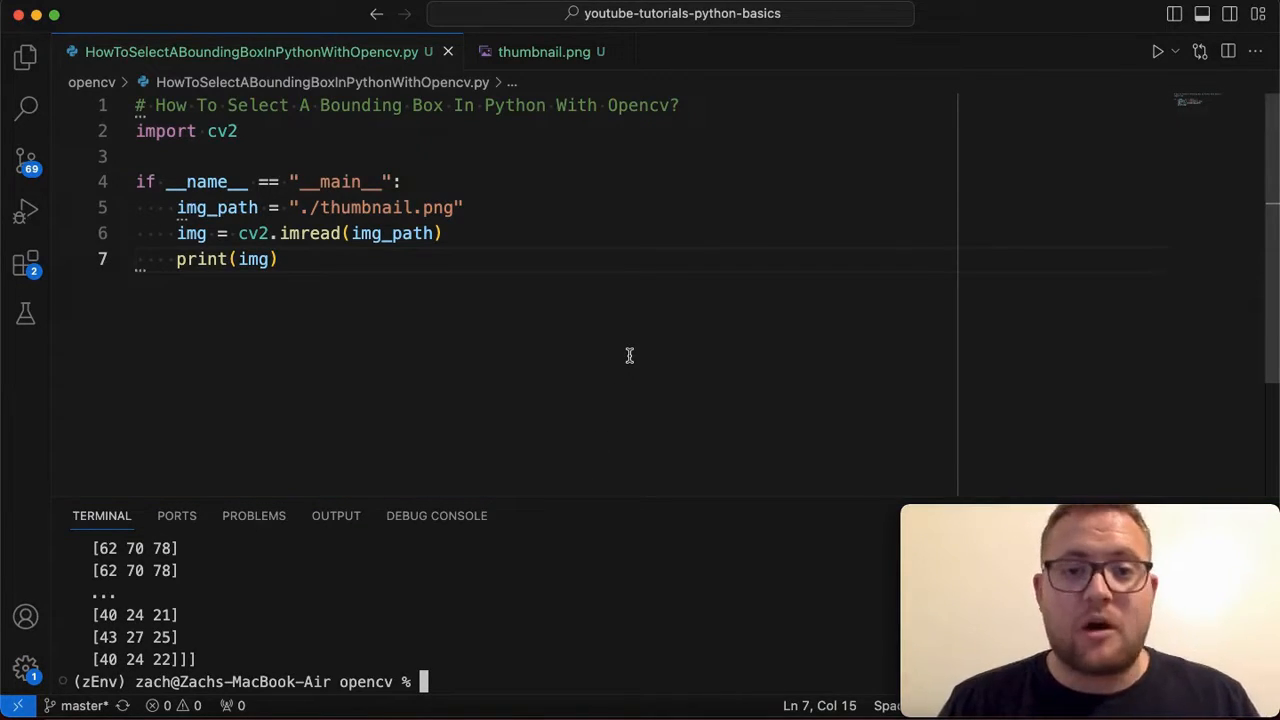
pyautogui.moveTo(504, 340)
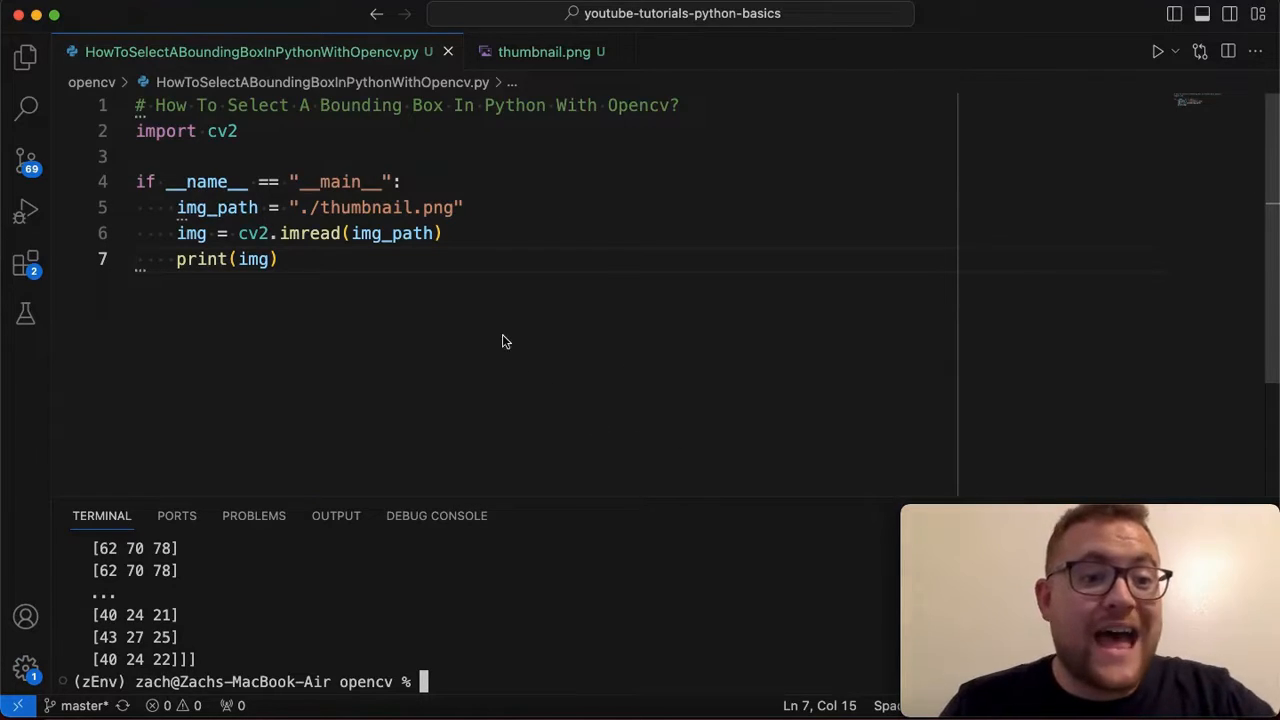
pyautogui.press('Enter')
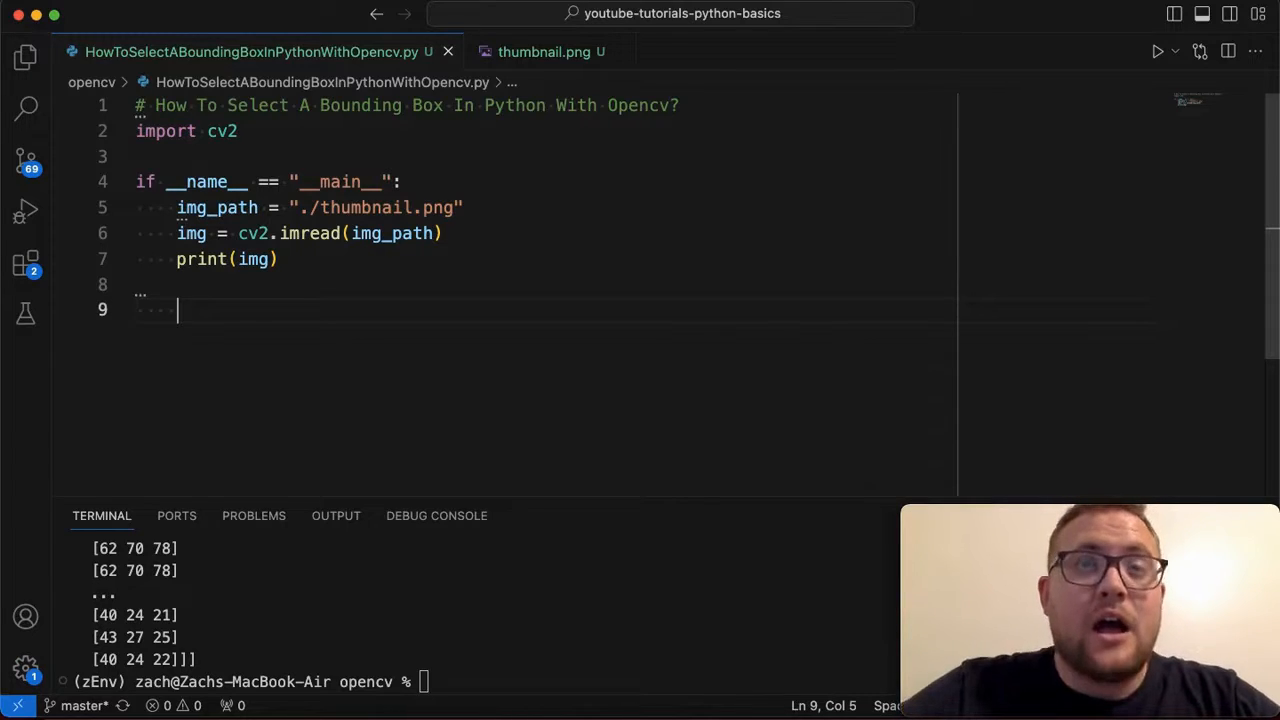
# - Add x, y, w, h = cv2.selectROI("Se...", img, ...) unpacking the selected box
pyautogui.write('x, y, w, h')
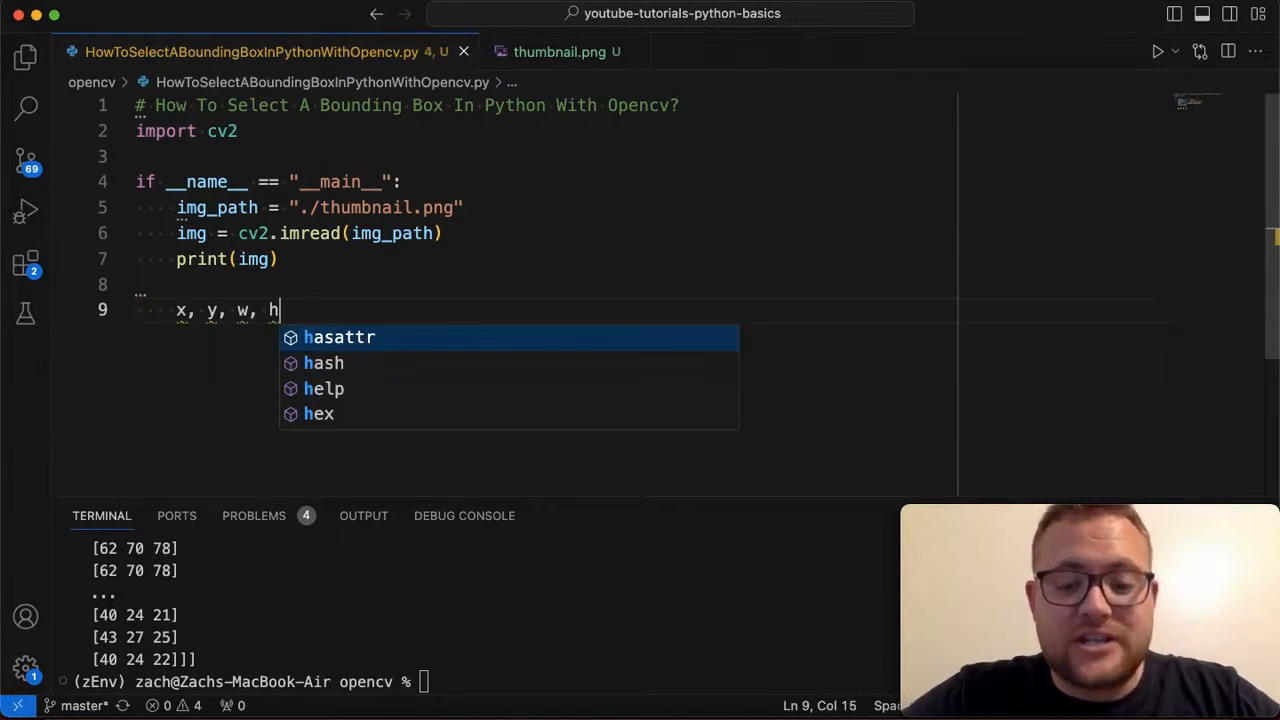
pyautogui.write('= cv')
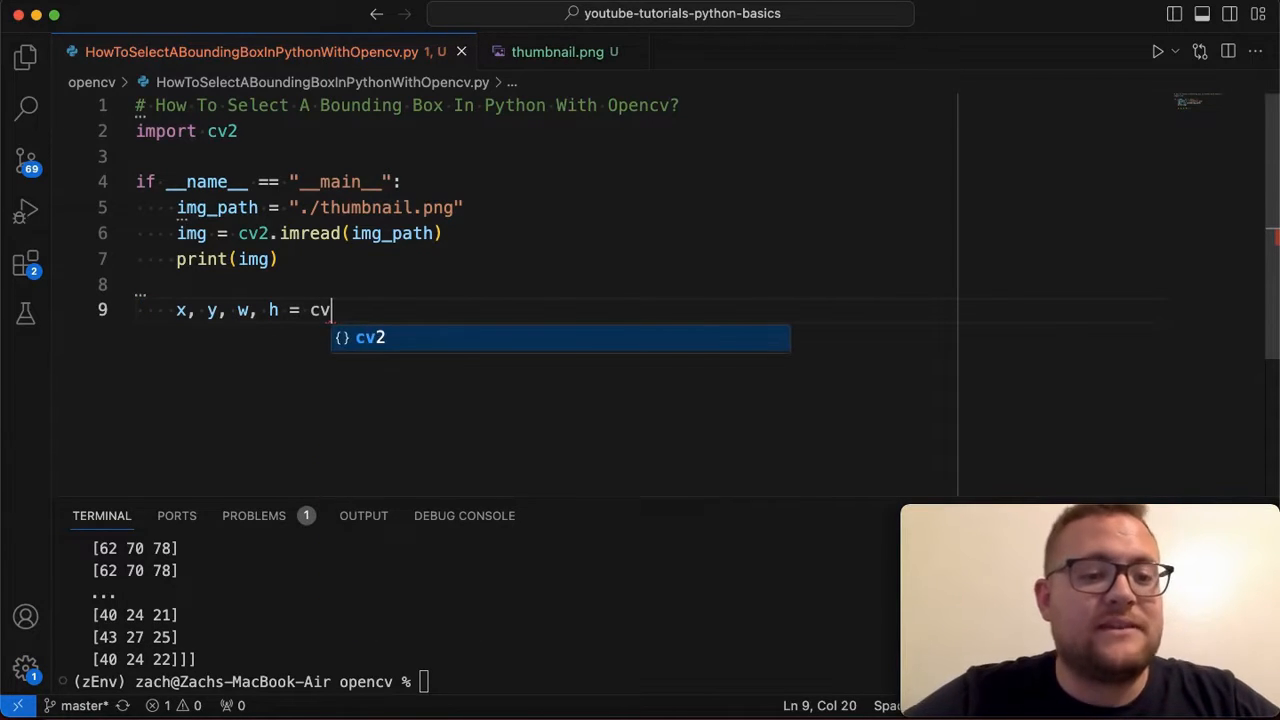
pyautogui.write('2.selectROI(')
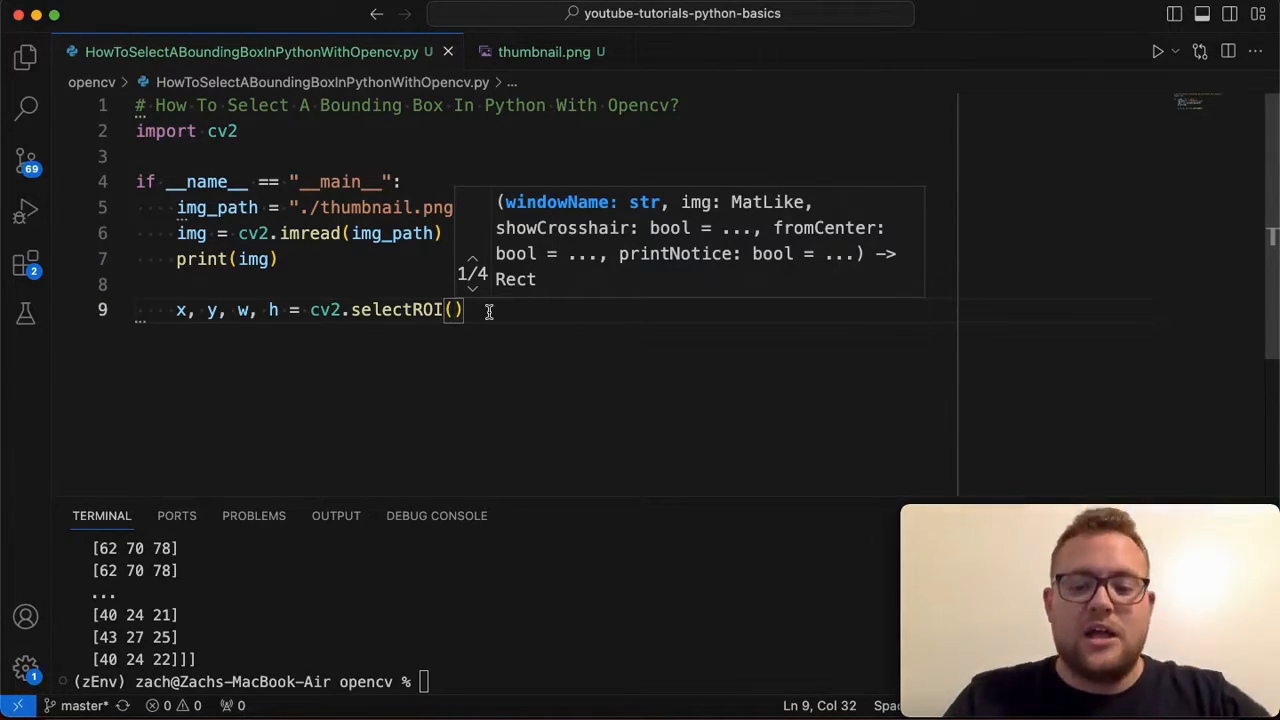
pyautogui.write('""')
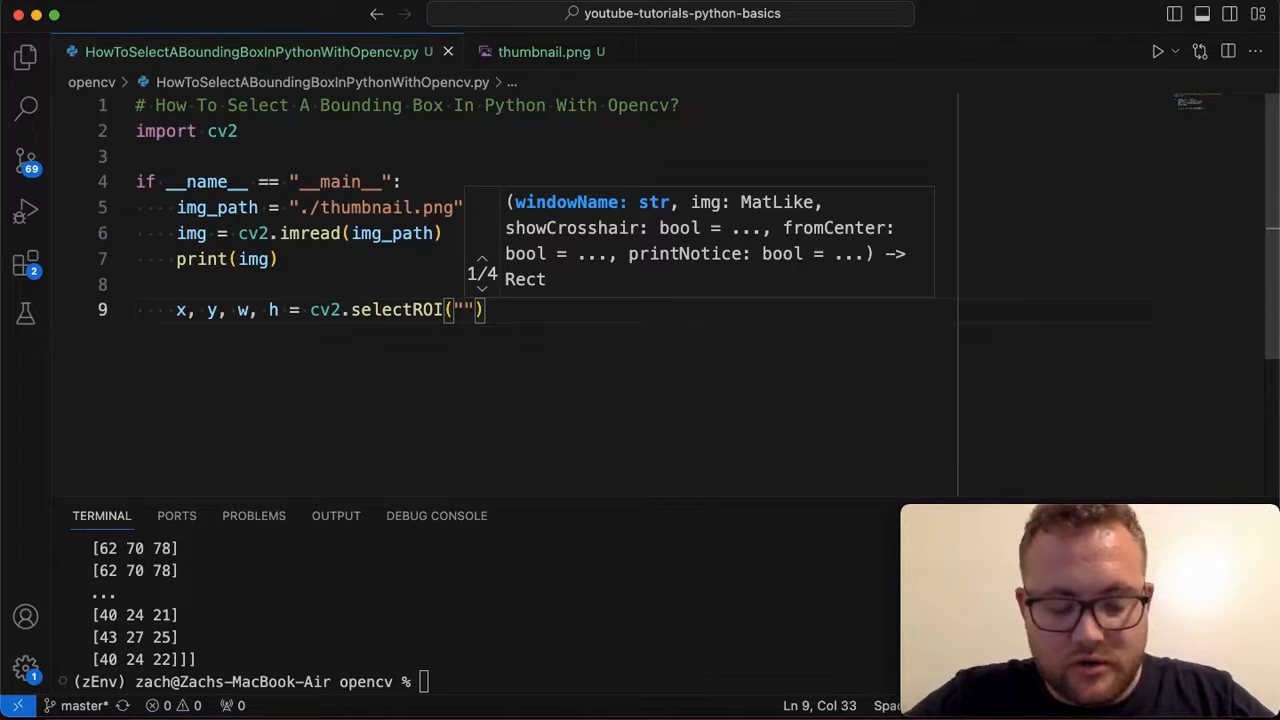
pyautogui.write('Select ROI')
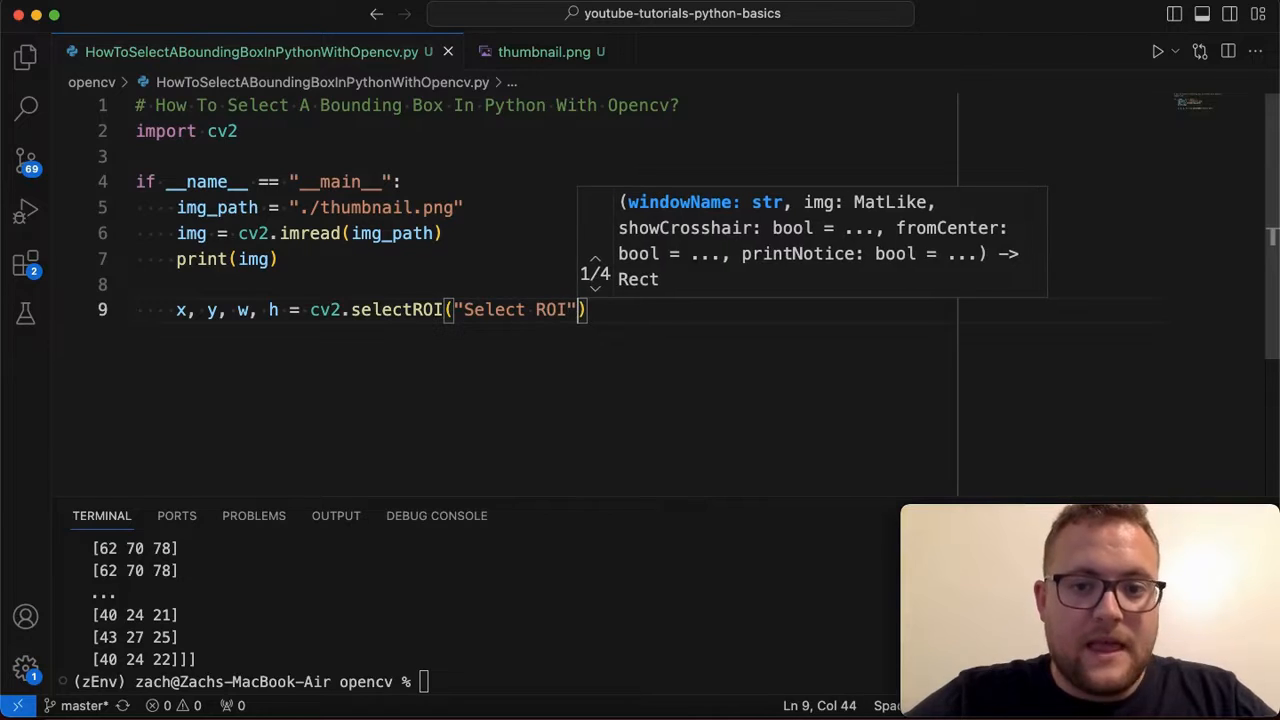
pyautogui.write(',')
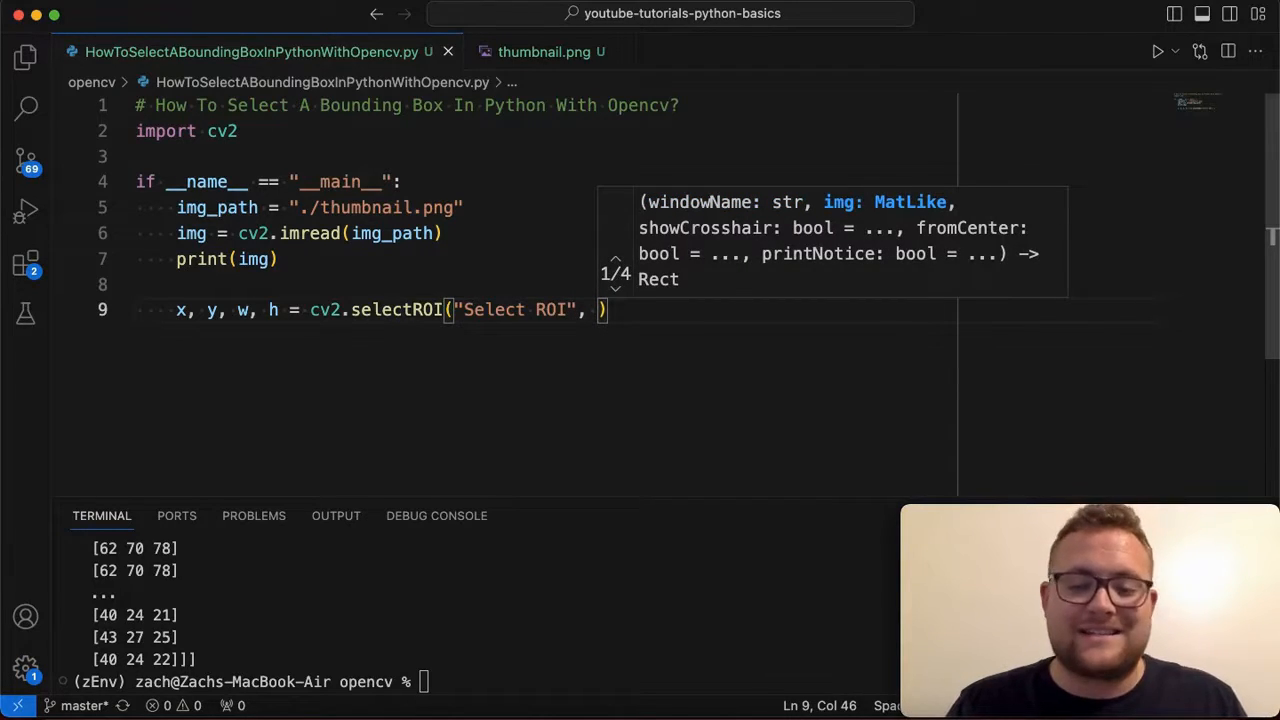
pyautogui.write('img')
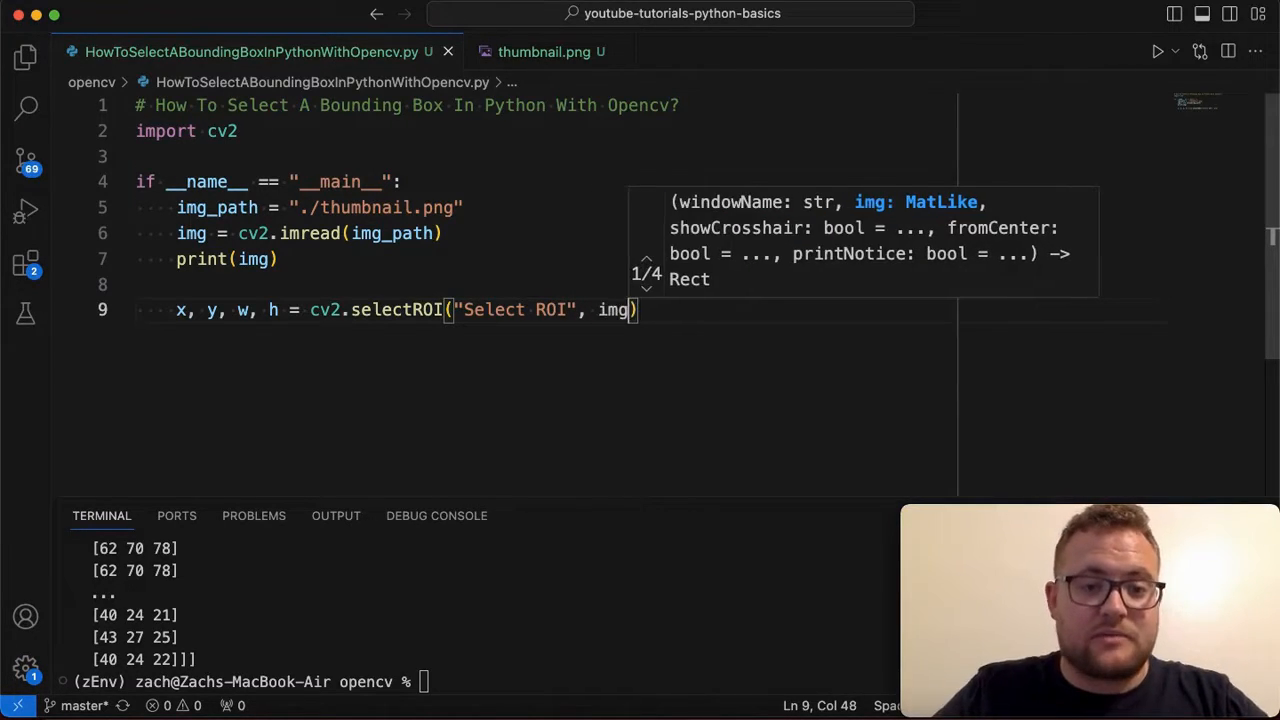
pyautogui.write(',')
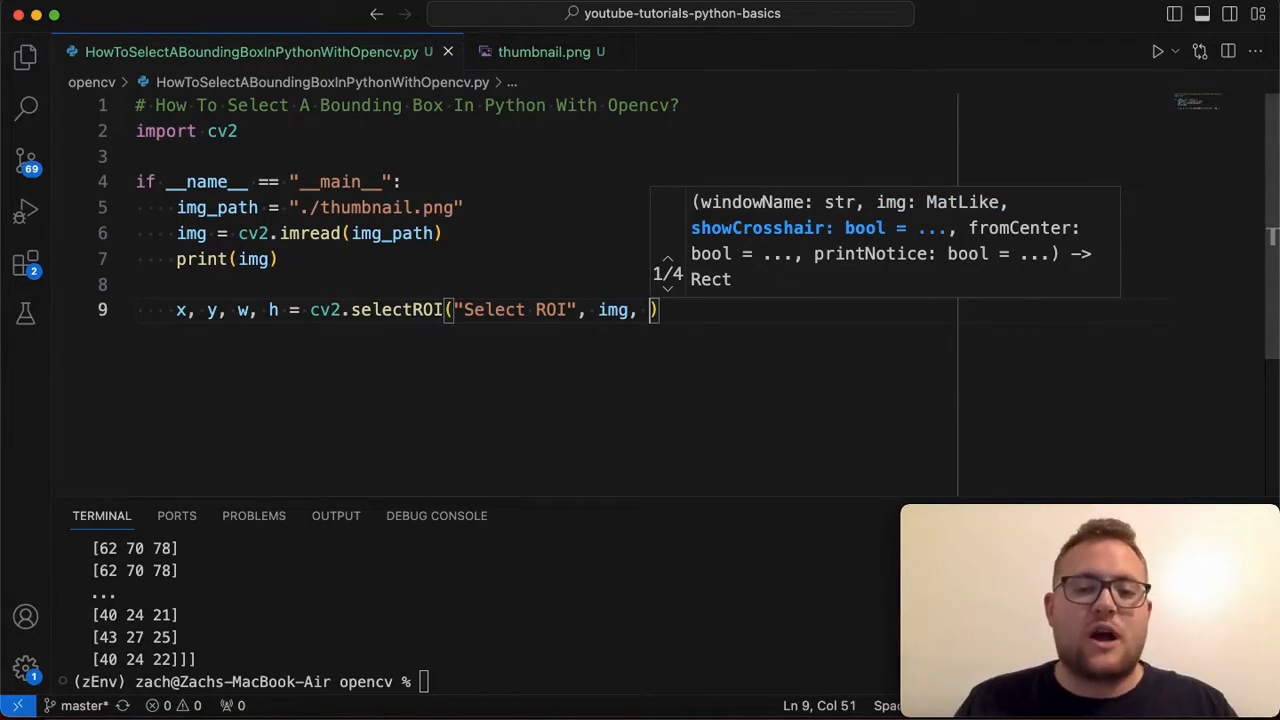
# - Pass fromCenter=False and showCrosshair=True as extra selectROI arguments
pyautogui.write('fromCenter=')
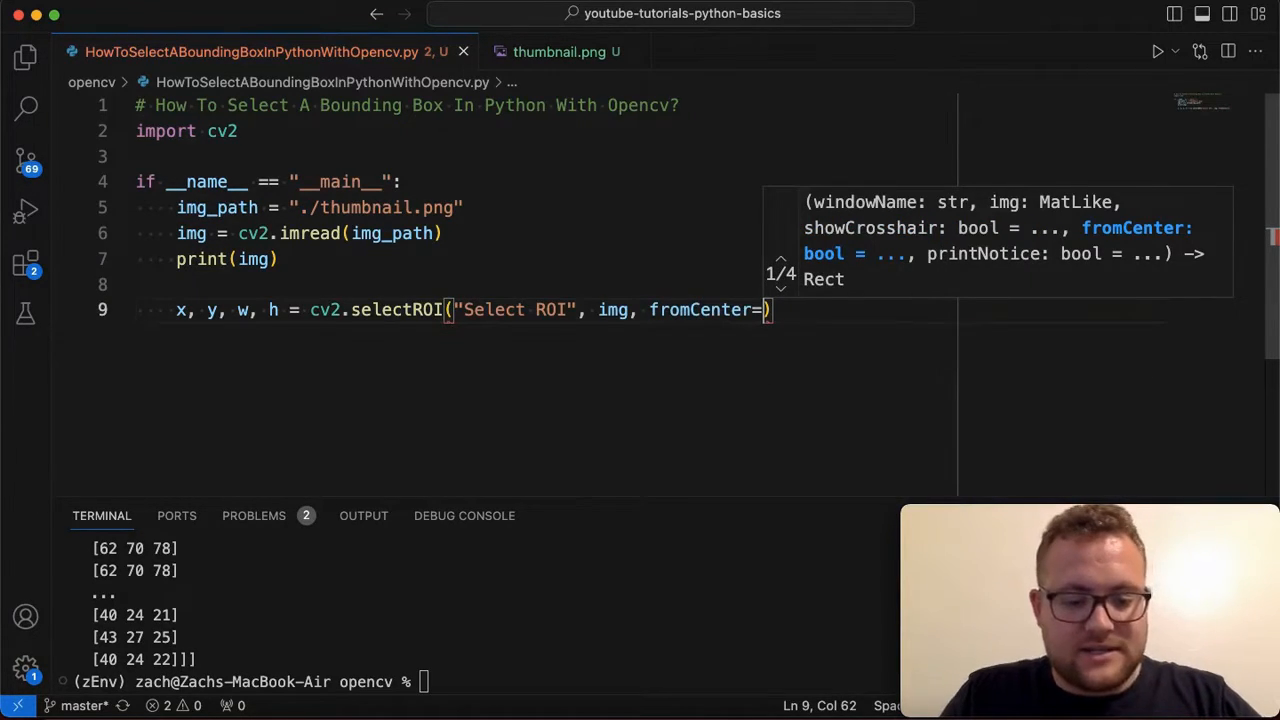
pyautogui.write('False')
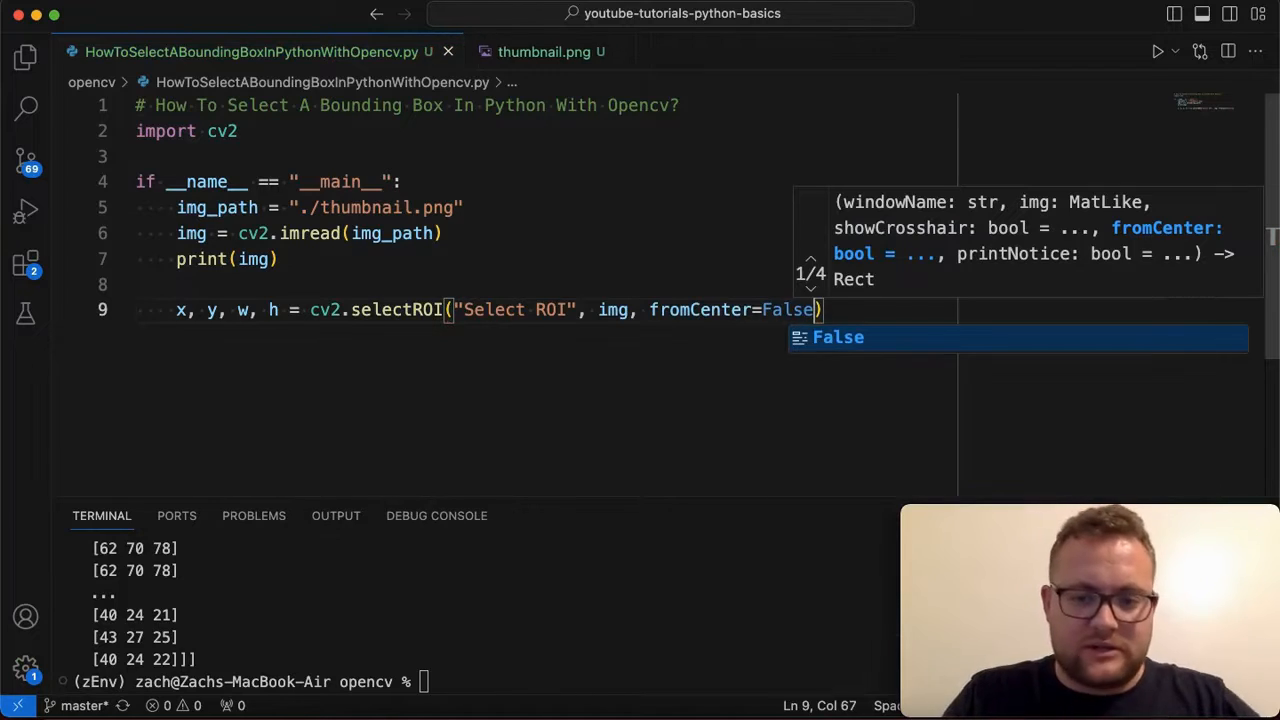
pyautogui.write(',')
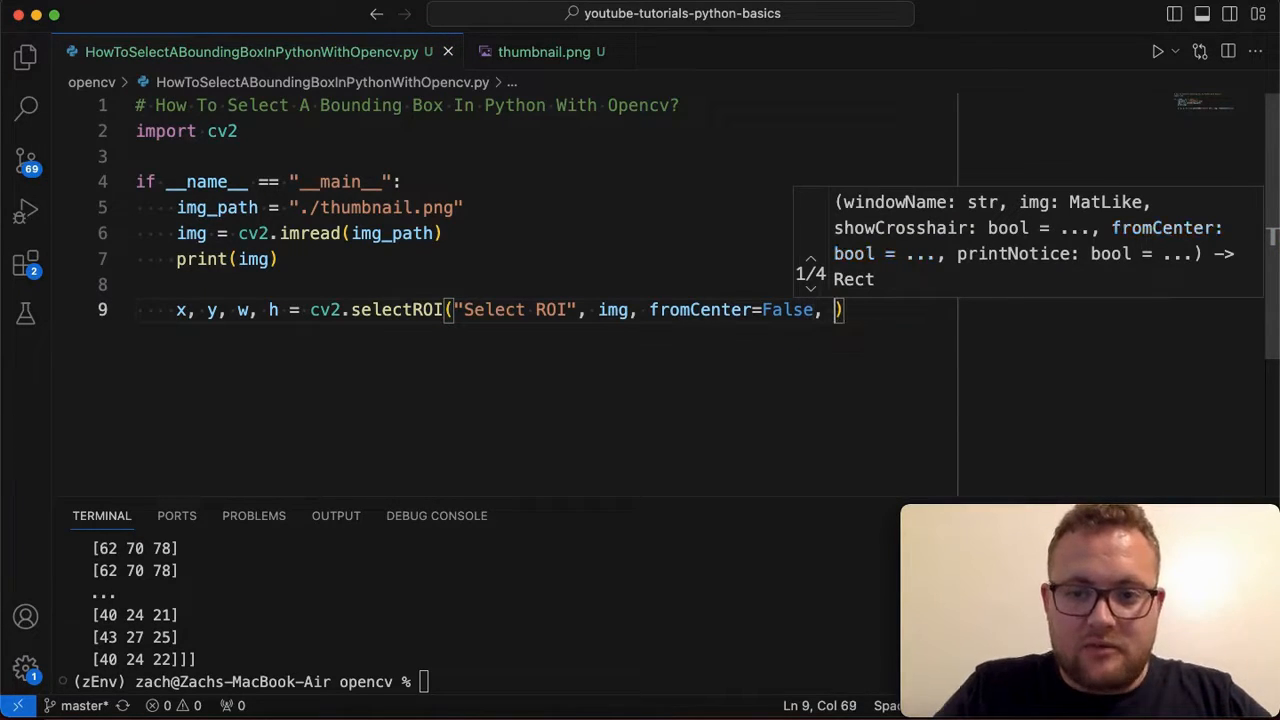
pyautogui.write('Sho')
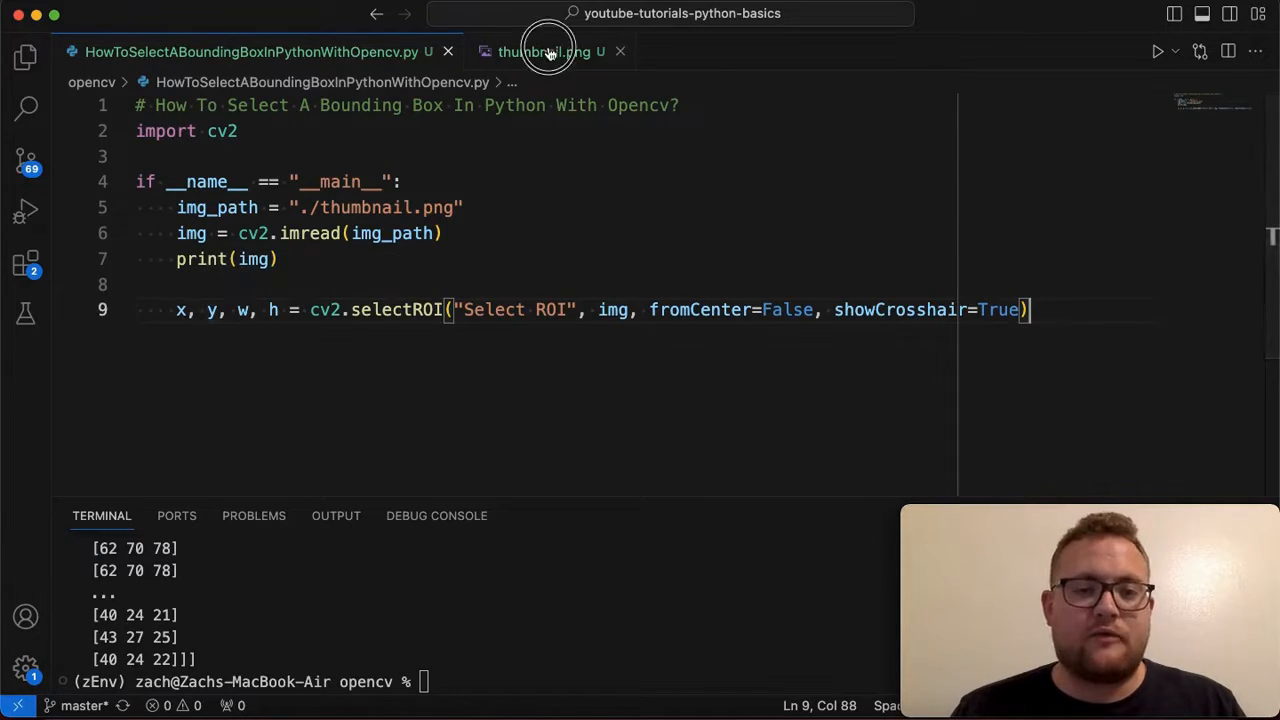
pyautogui.click(544, 52)
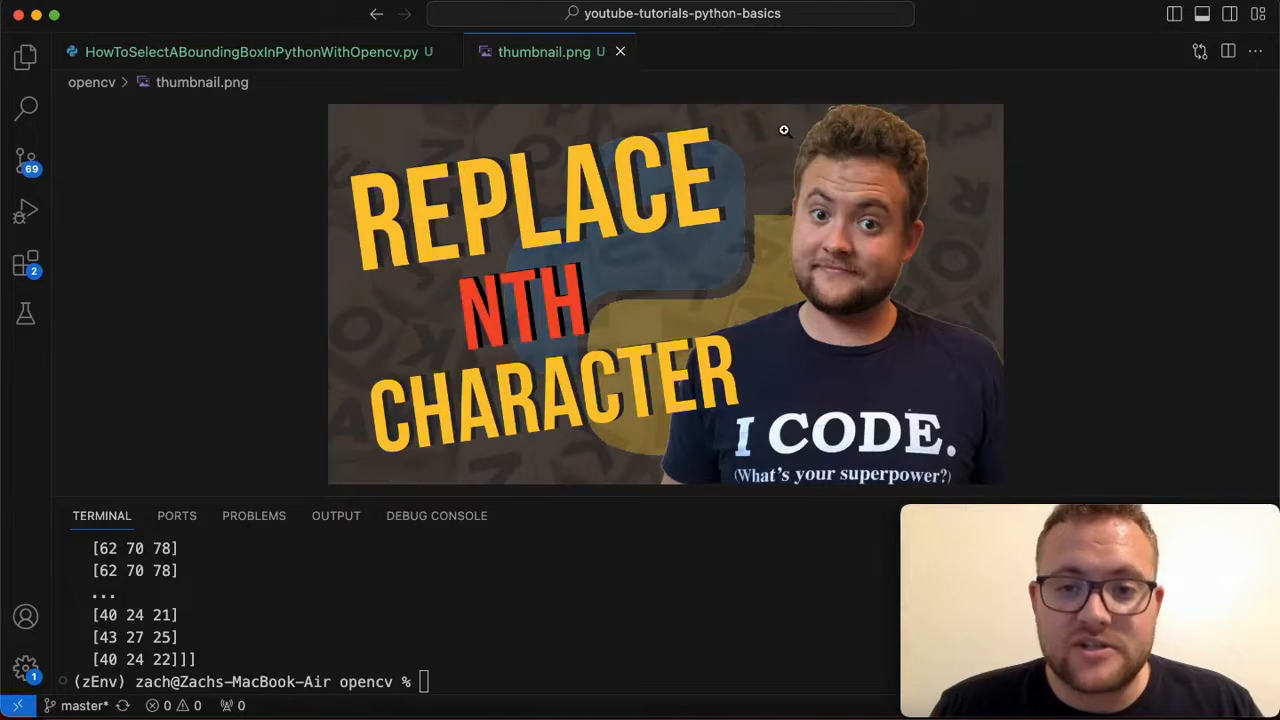
pyautogui.moveTo(784, 134)
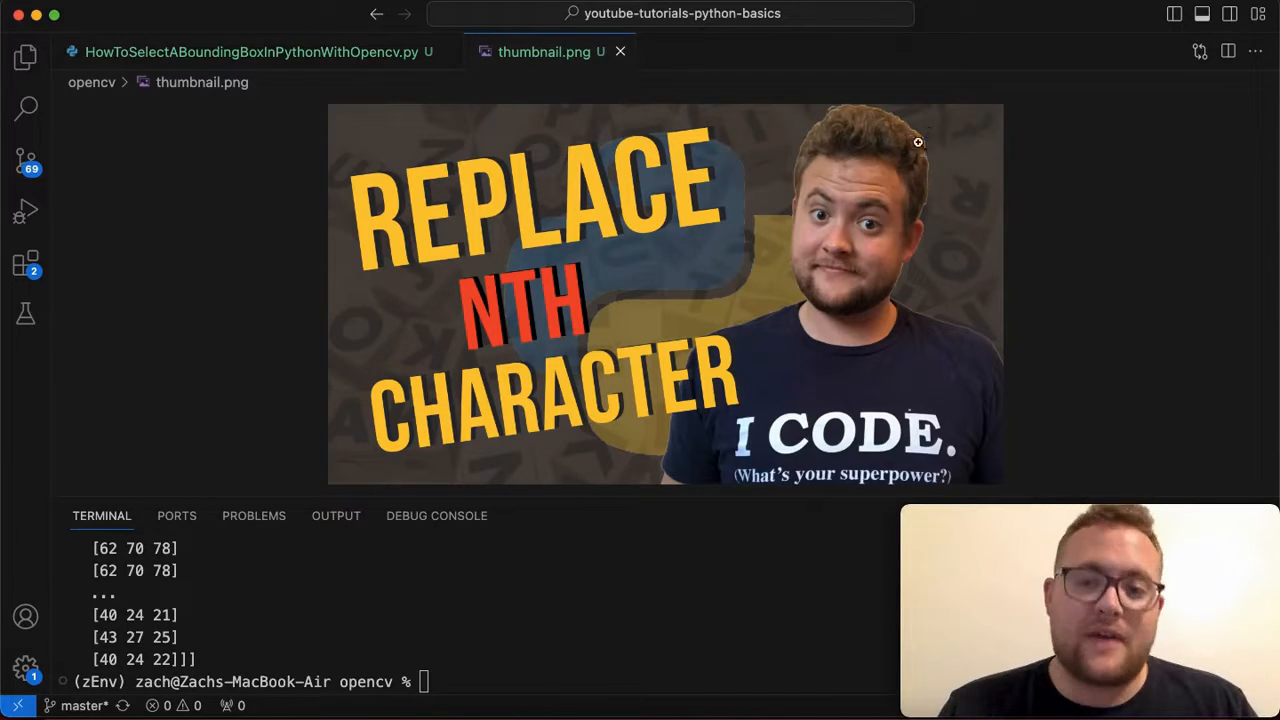
pyautogui.click(256, 52)
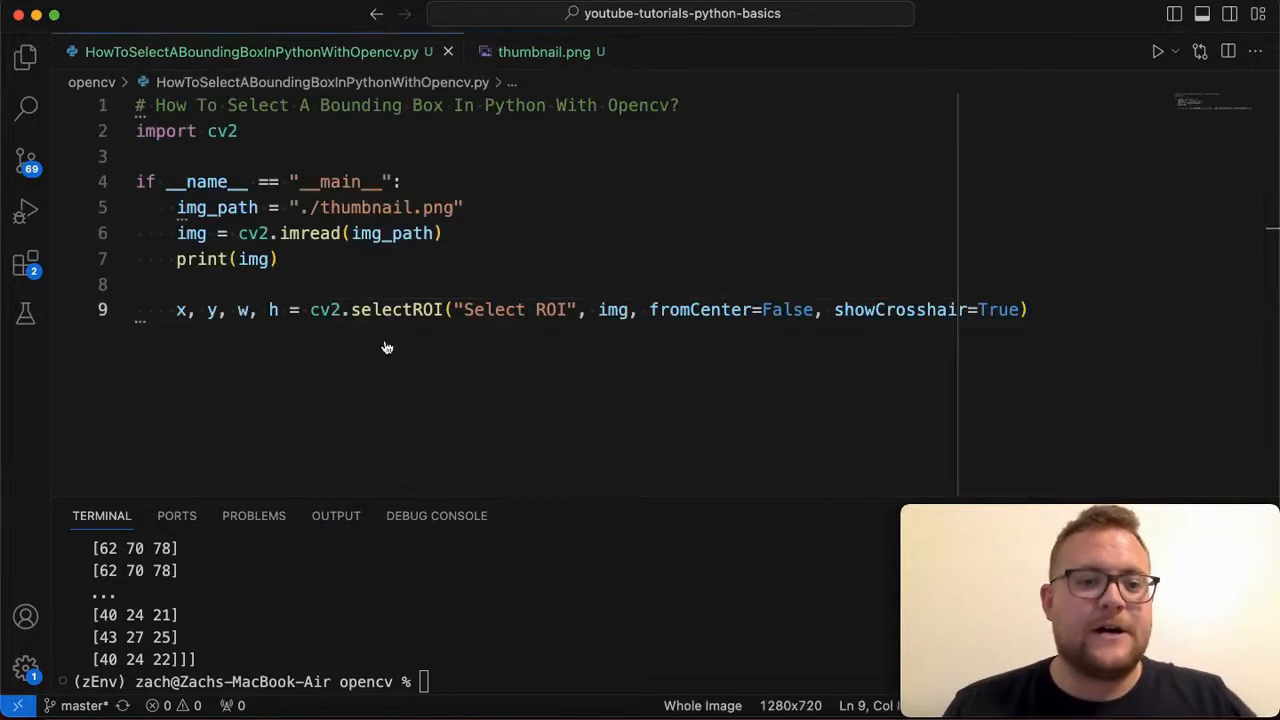
# - Add print(f"{x = } {y = } {w = } {h = }") after the selectROI call
pyautogui.press('enter')
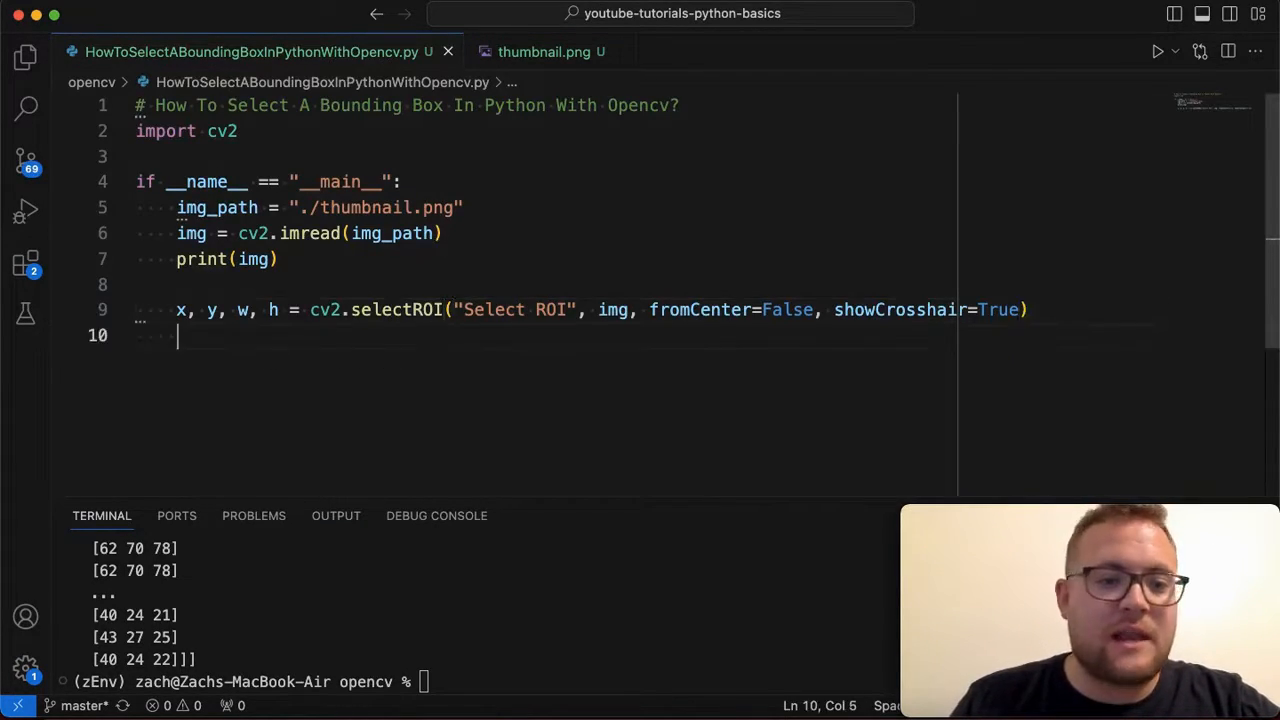
pyautogui.write('print')
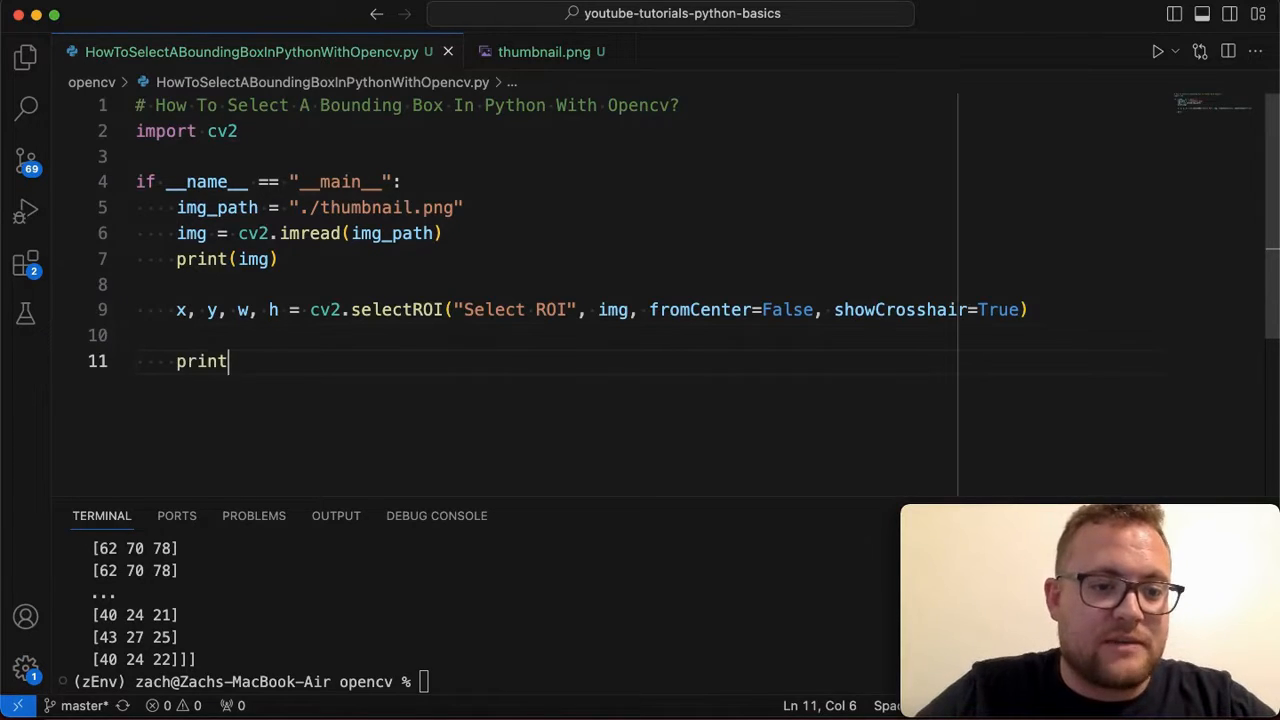
pyautogui.write('(f"')
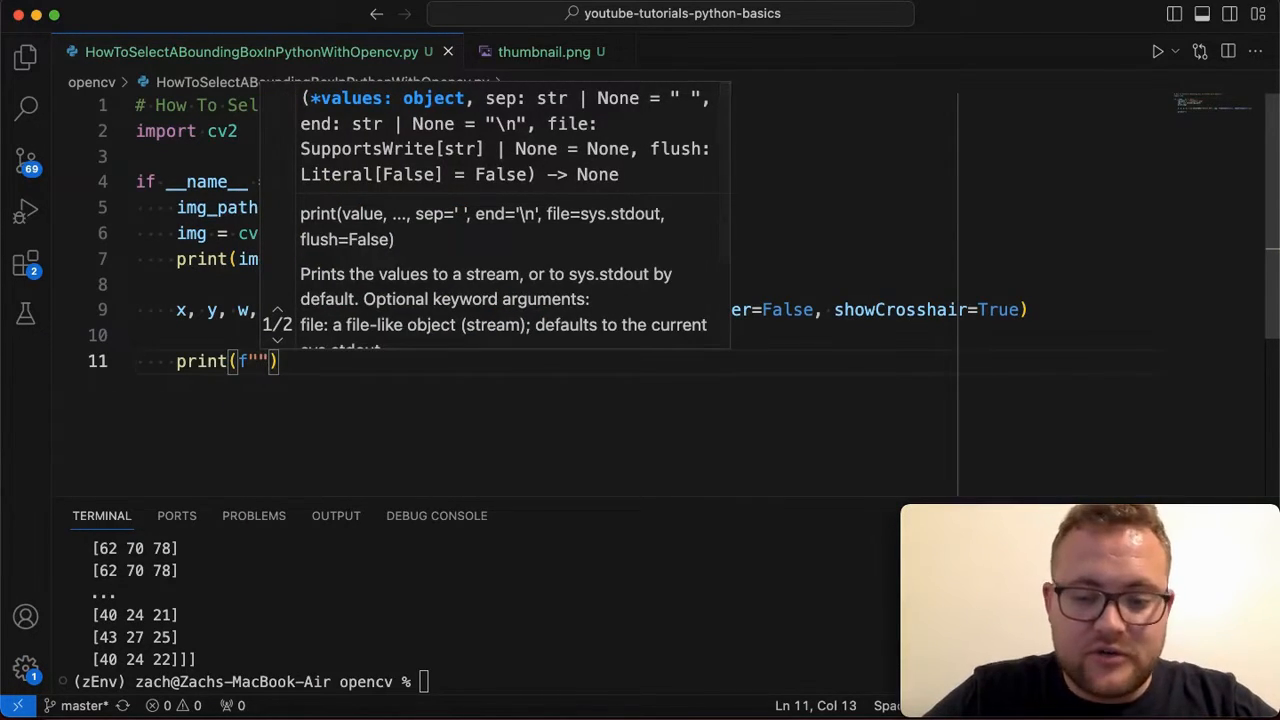
pyautogui.write('{x = }   {y = }   {w = }   {h =')
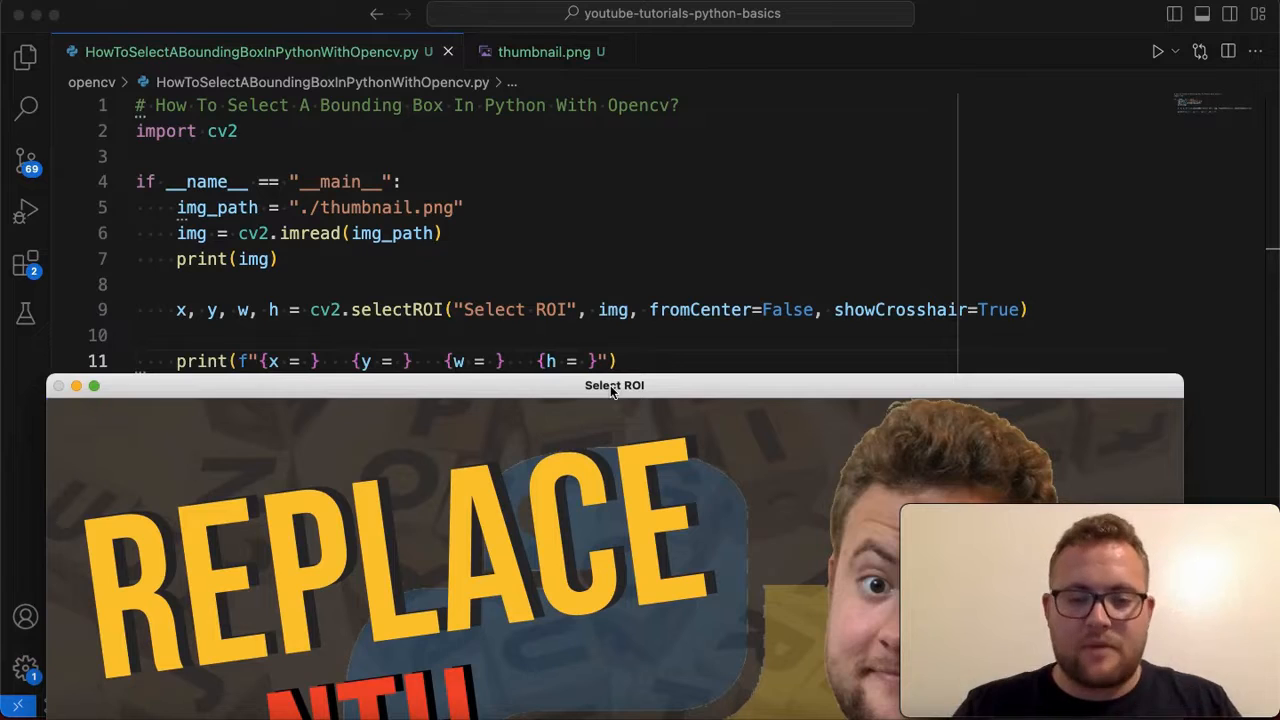
# - Draw a box around the face in Select ROI, printing x = 862, y = 14, w = 282, h = 383
pyautogui.moveTo(614, 384); pyautogui.dragTo(740, 296)
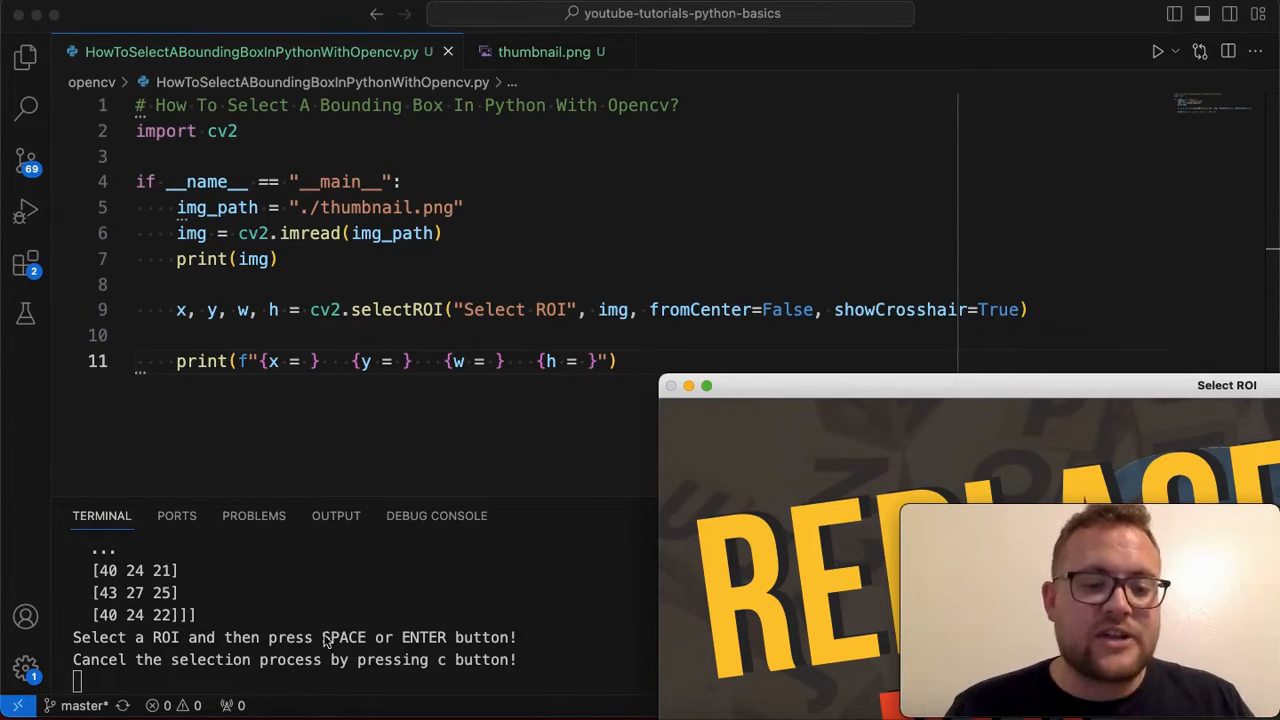
pyautogui.moveTo(752, 448)
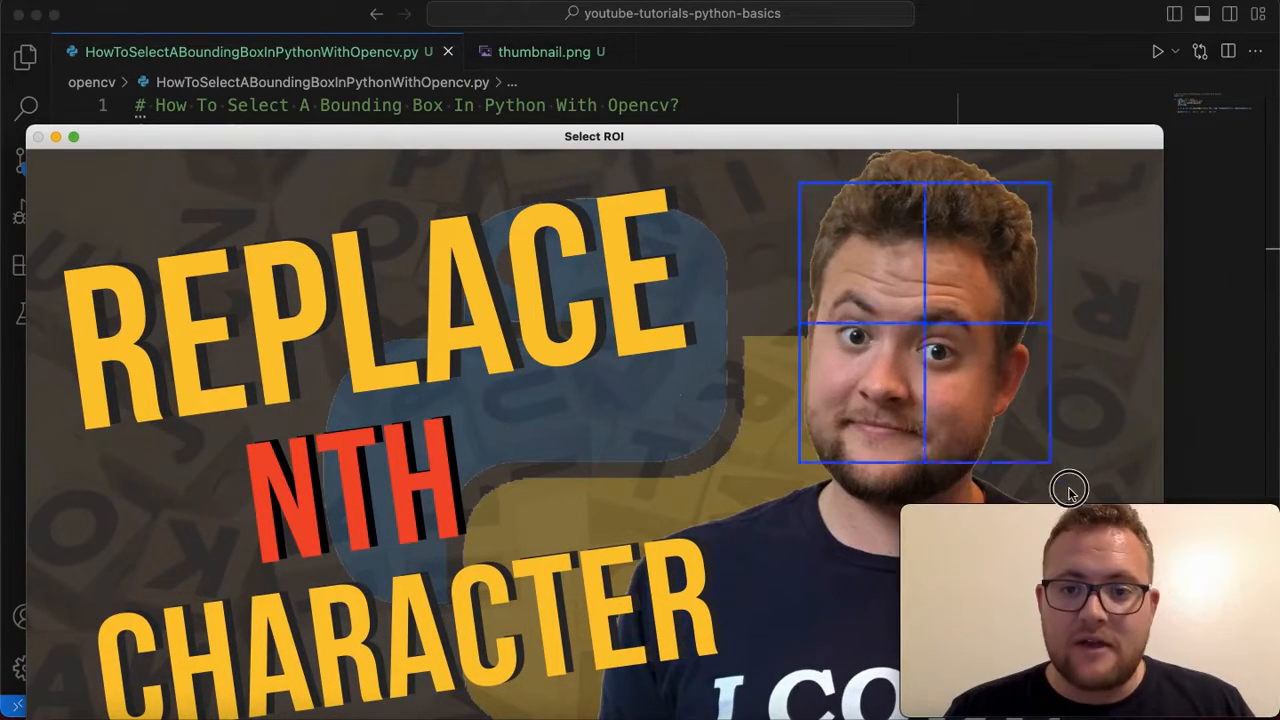
pyautogui.moveTo(1070, 490); pyautogui.dragTo(1030, 482)
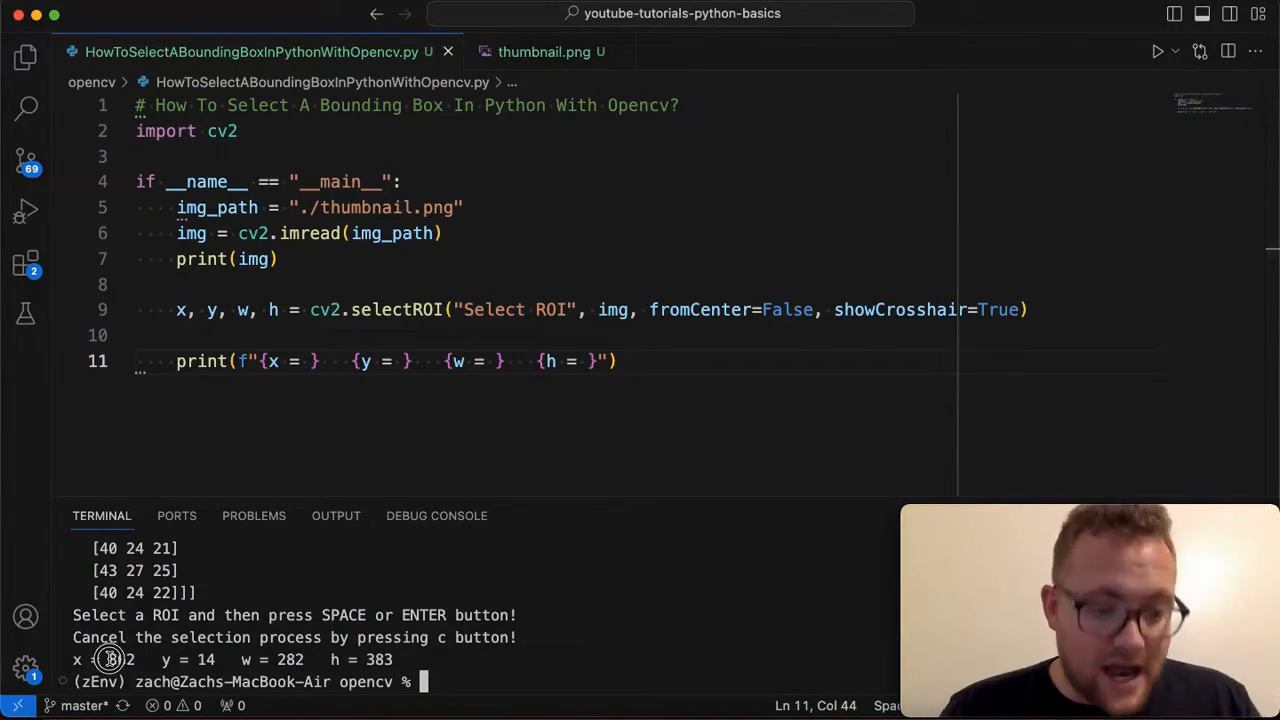
pyautogui.doubleClick(120, 660)
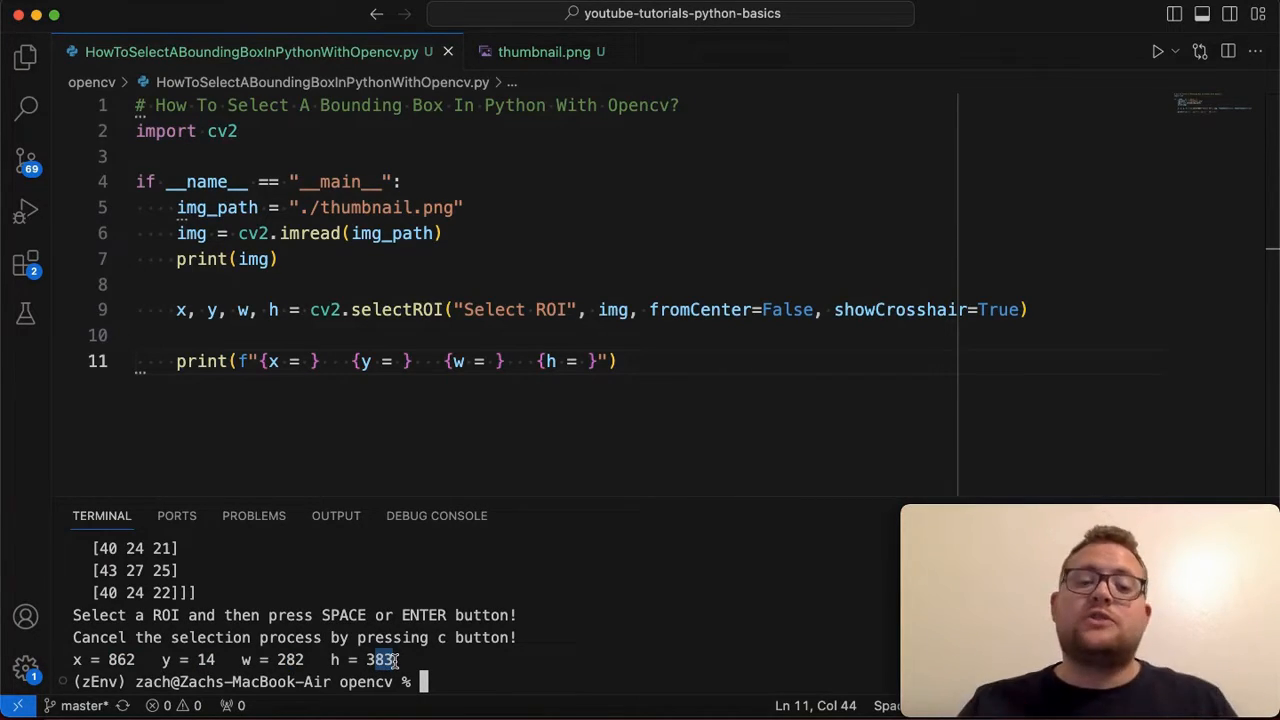
pyautogui.moveTo(552, 590)
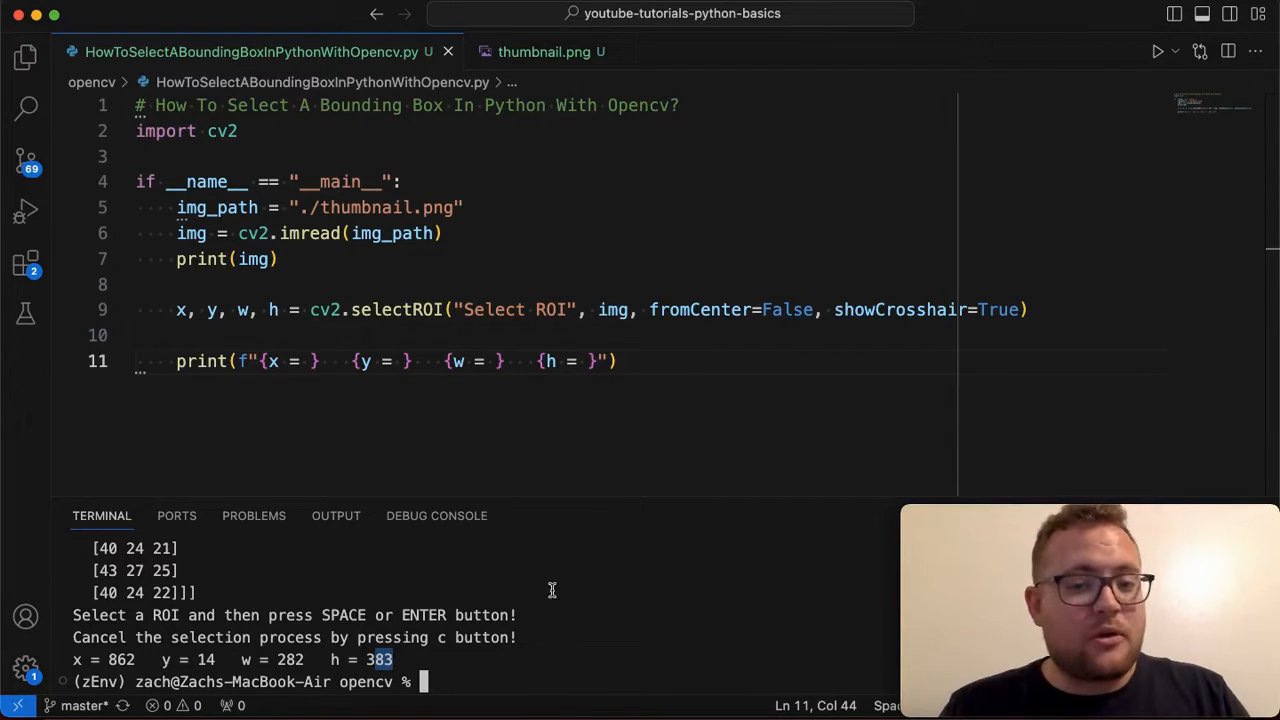
# - Set fromCenter=True and redraw from the face centre, printing x = 825, y = 46, w = 308, h = 362
pyautogui.doubleClick(788, 308)
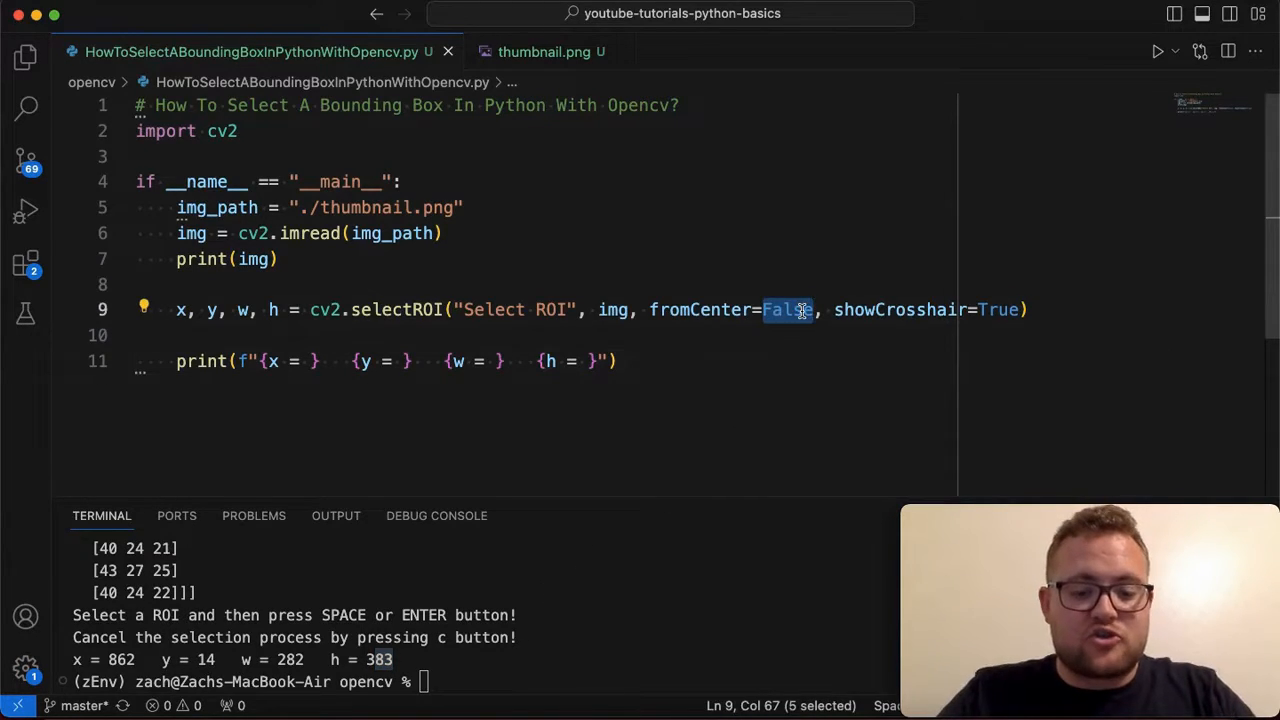
pyautogui.write('True')
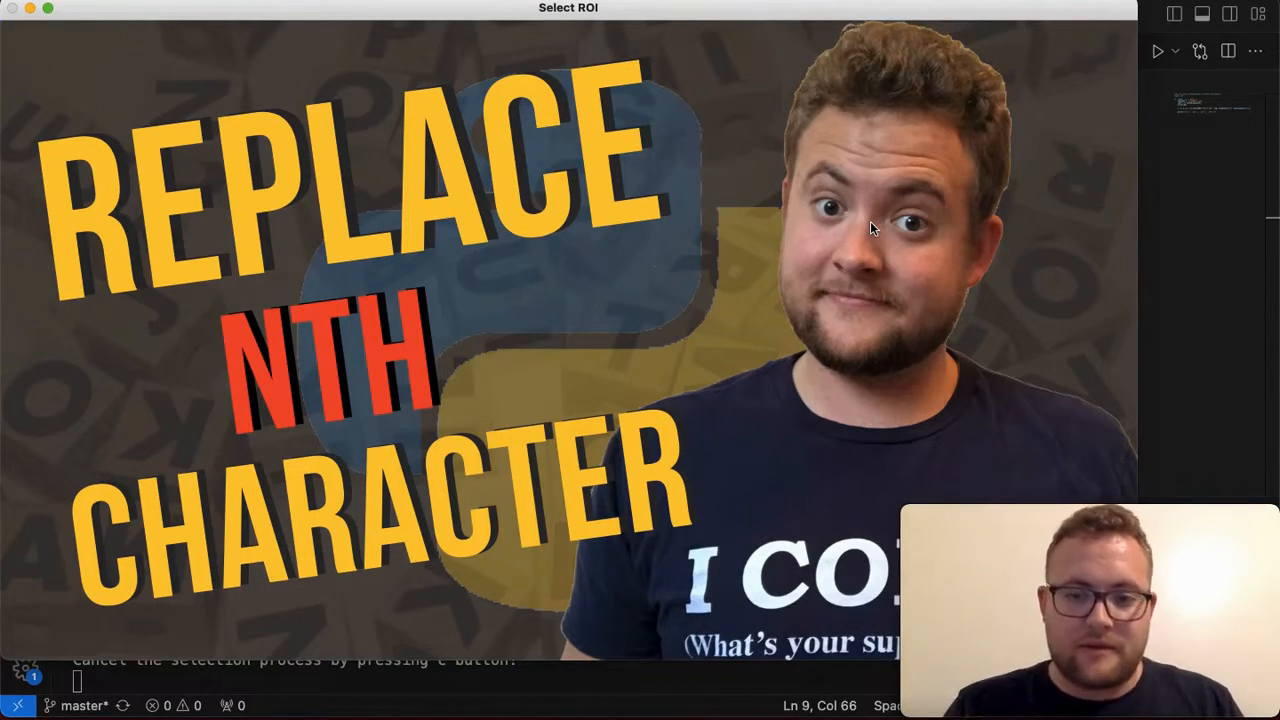
pyautogui.moveTo(744, 76); pyautogui.dragTo(996, 370)
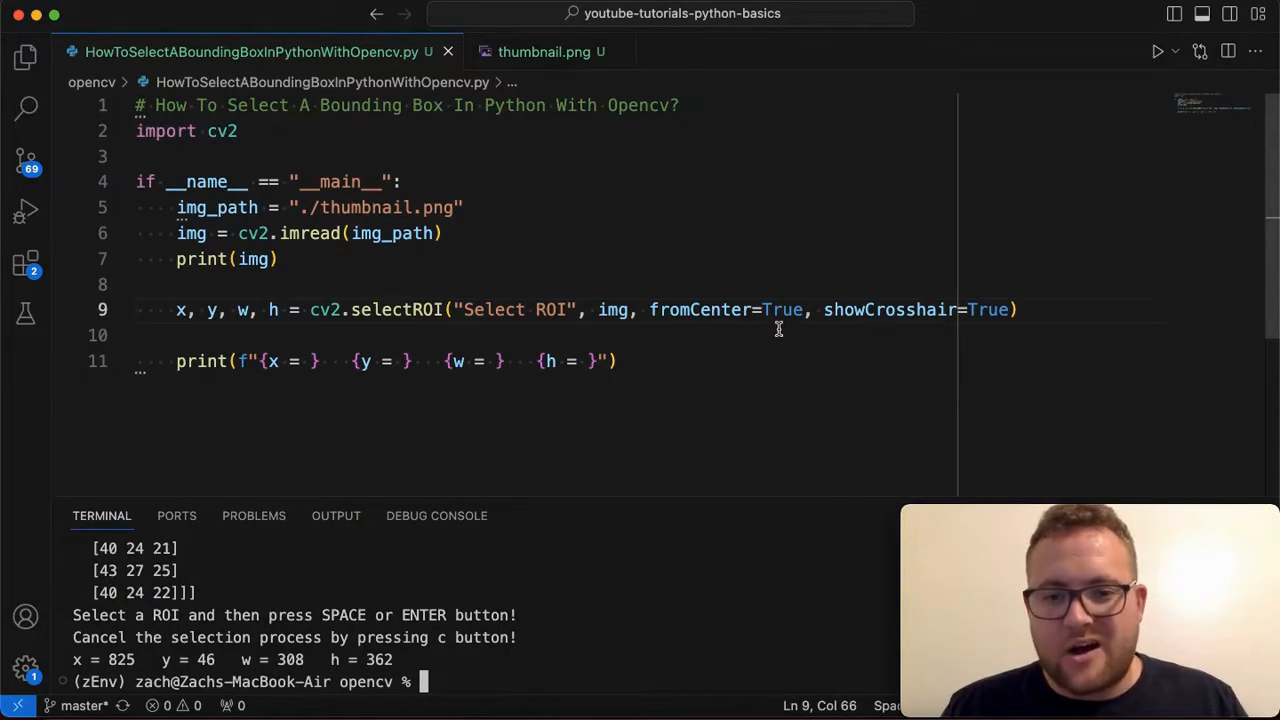
# - Set fromCenter=False and showCrosshair=False in the selectROI call
pyautogui.doubleClick(784, 308)
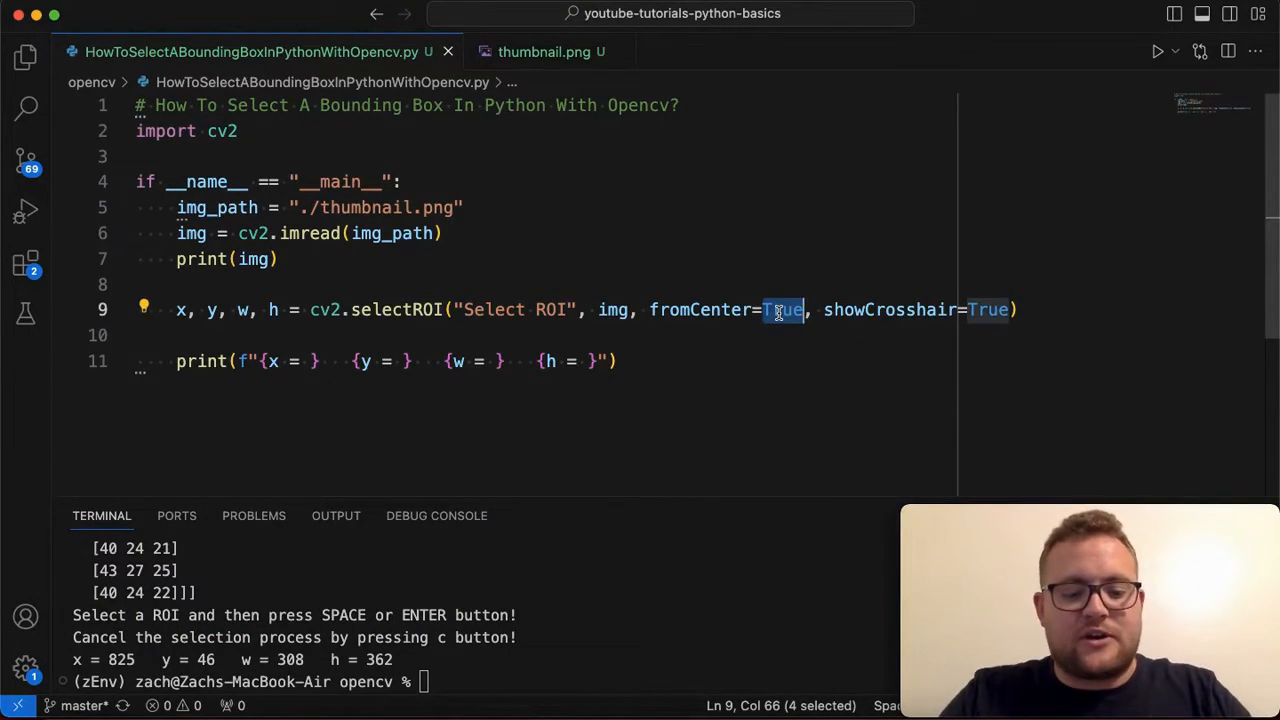
pyautogui.write('Fals')
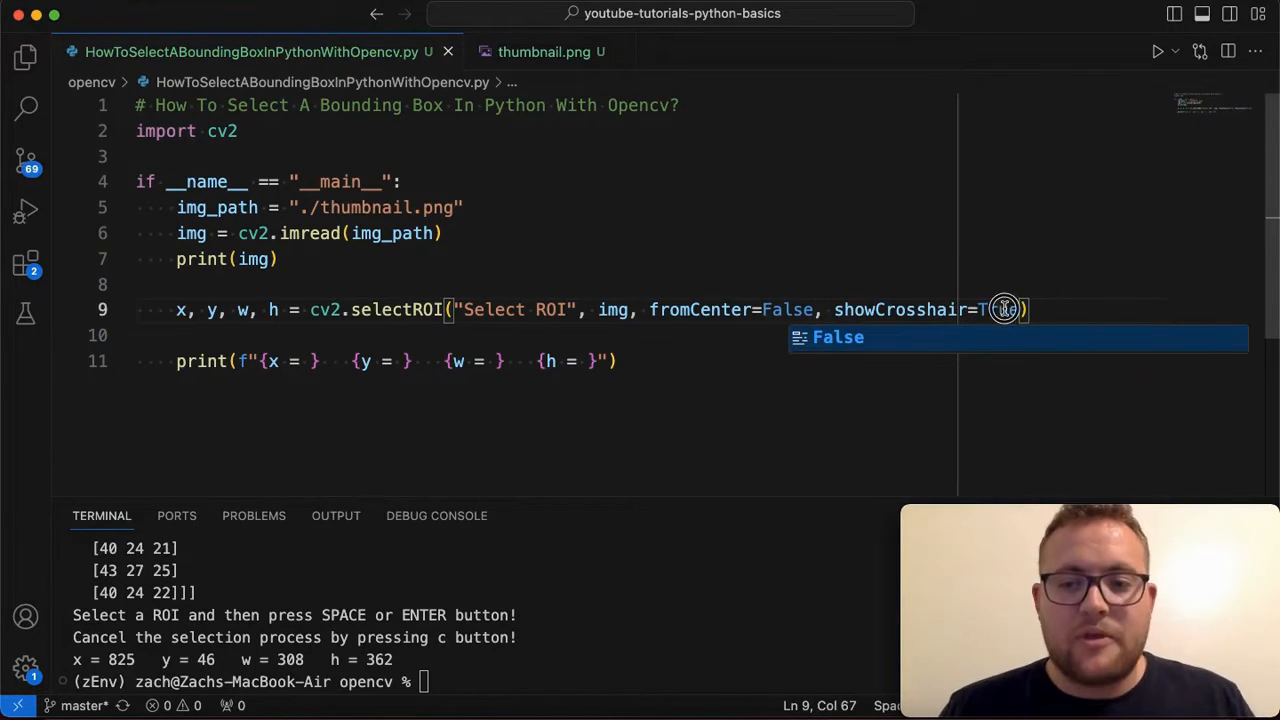
pyautogui.write('Fr')
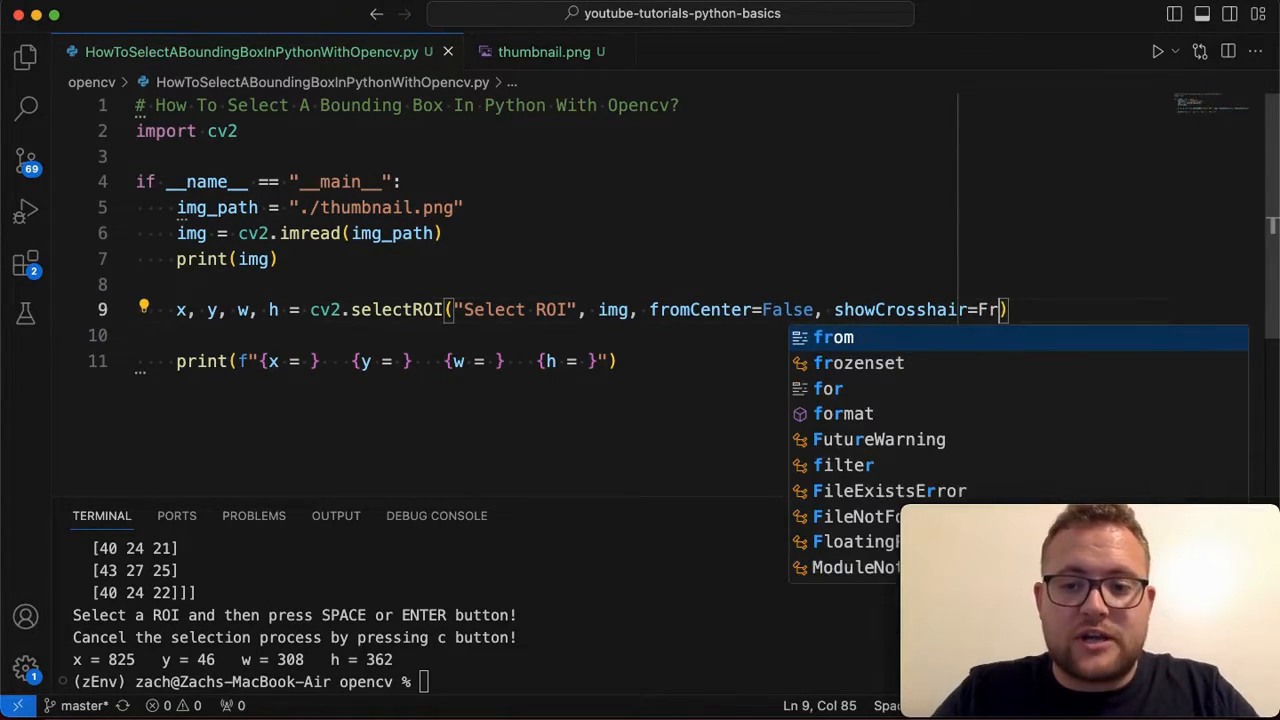
pyautogui.write('alse')
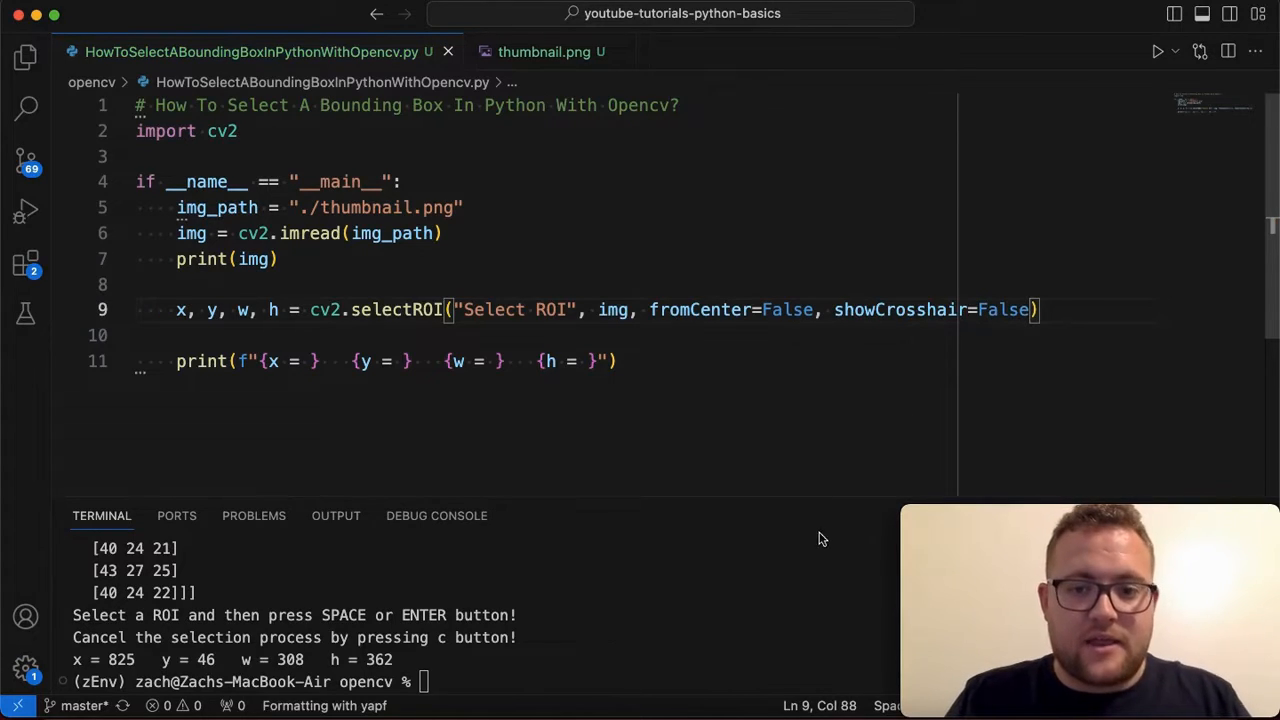